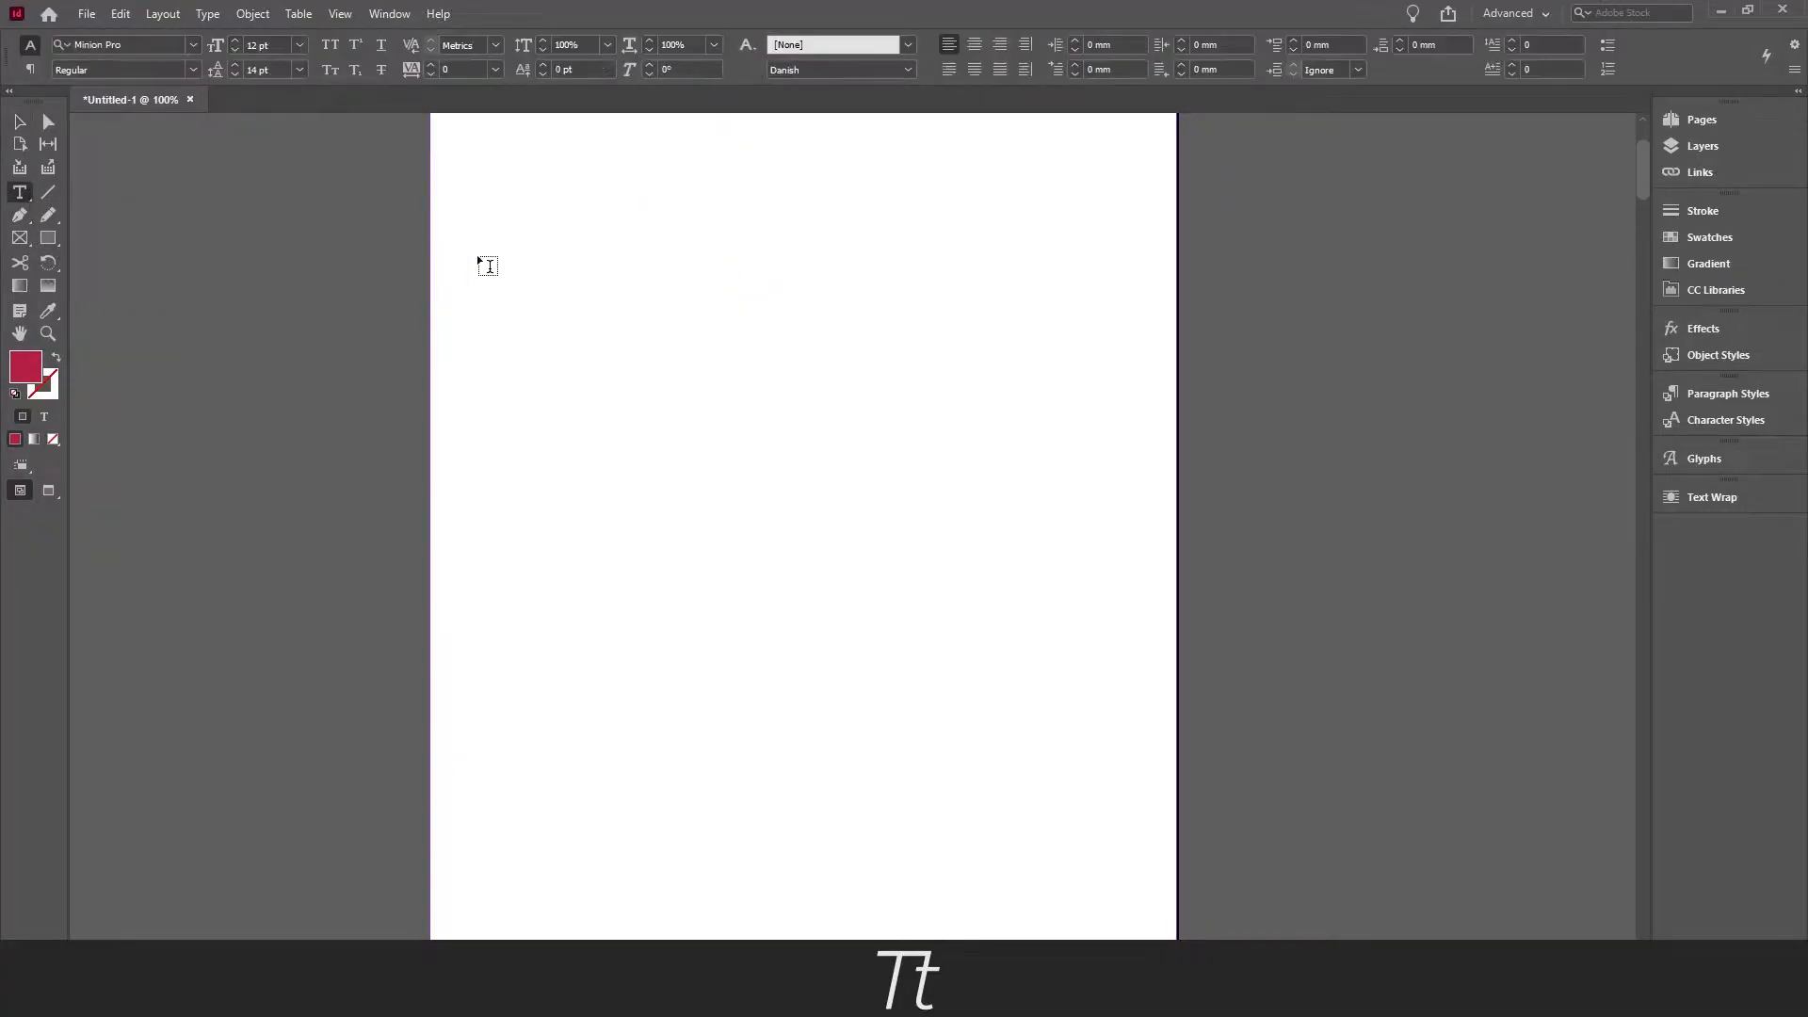
- Draw a large text frame holding 'CENTER THIS TEXT' in 28 pt type
{"action": "left_click_drag", "start_coordinate": [486, 255], "coordinate": [1126, 842]}
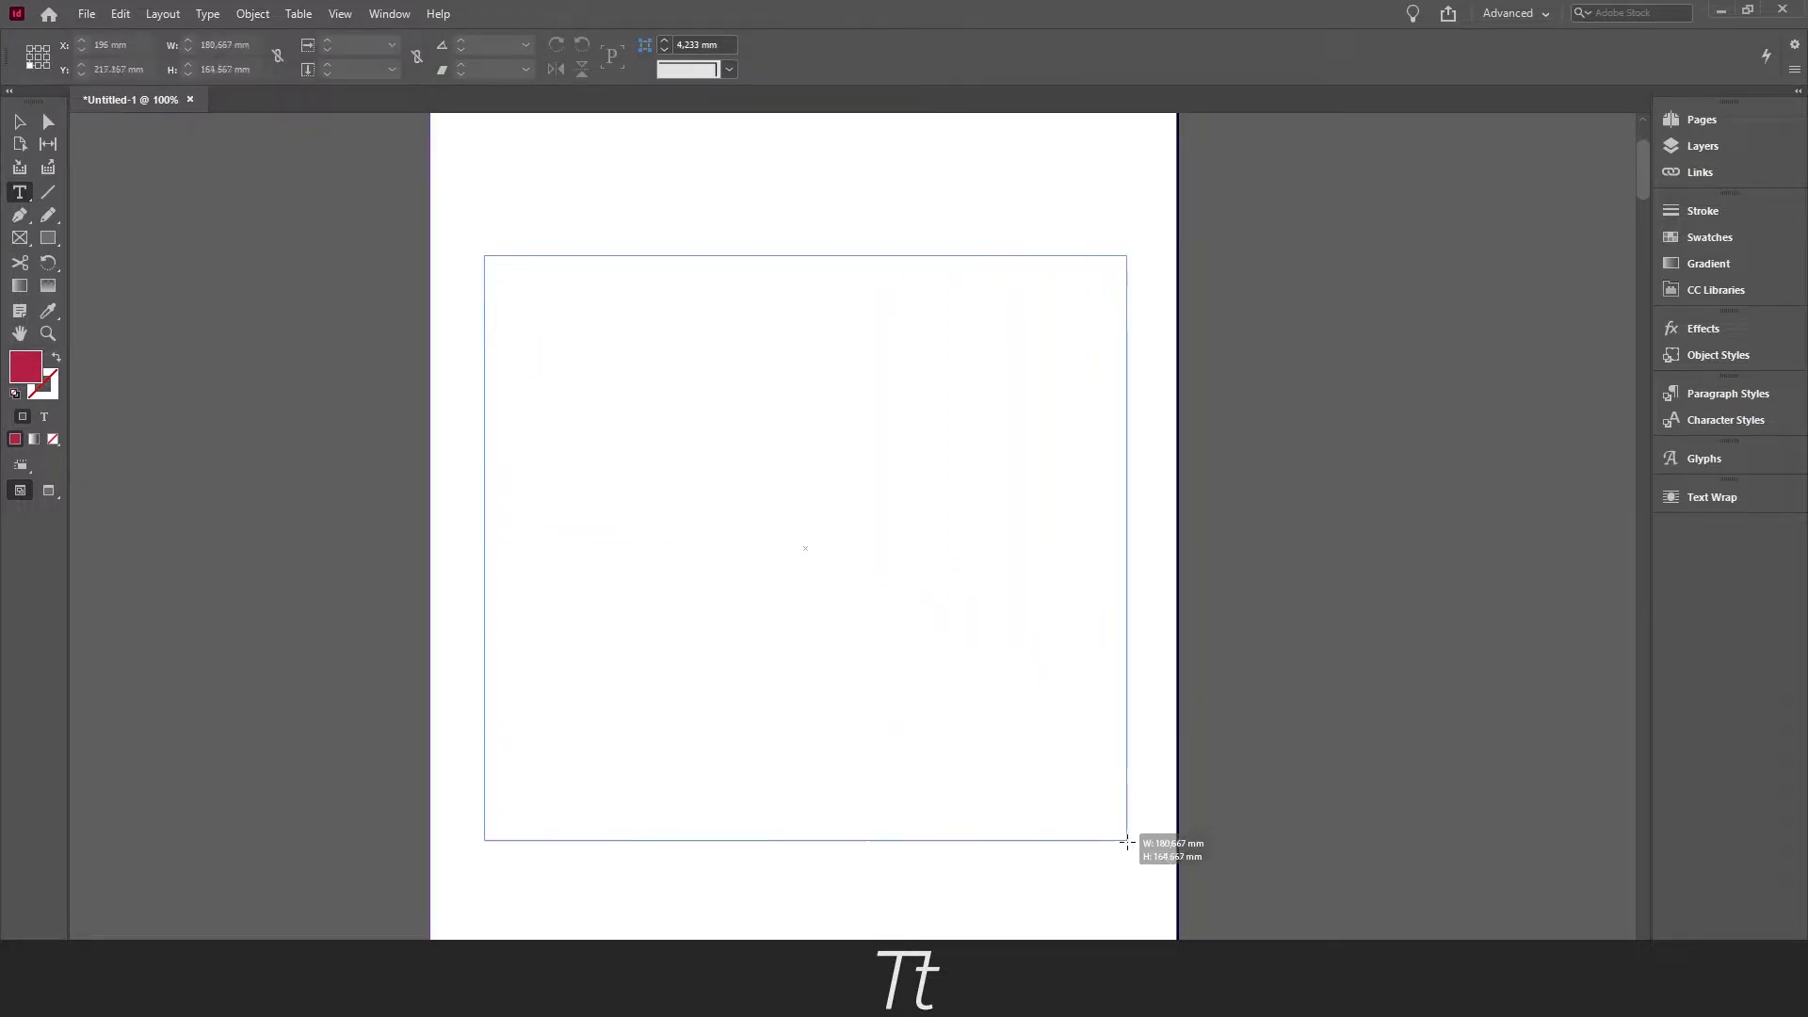
{"action": "left_click", "coordinate": [20, 192]}
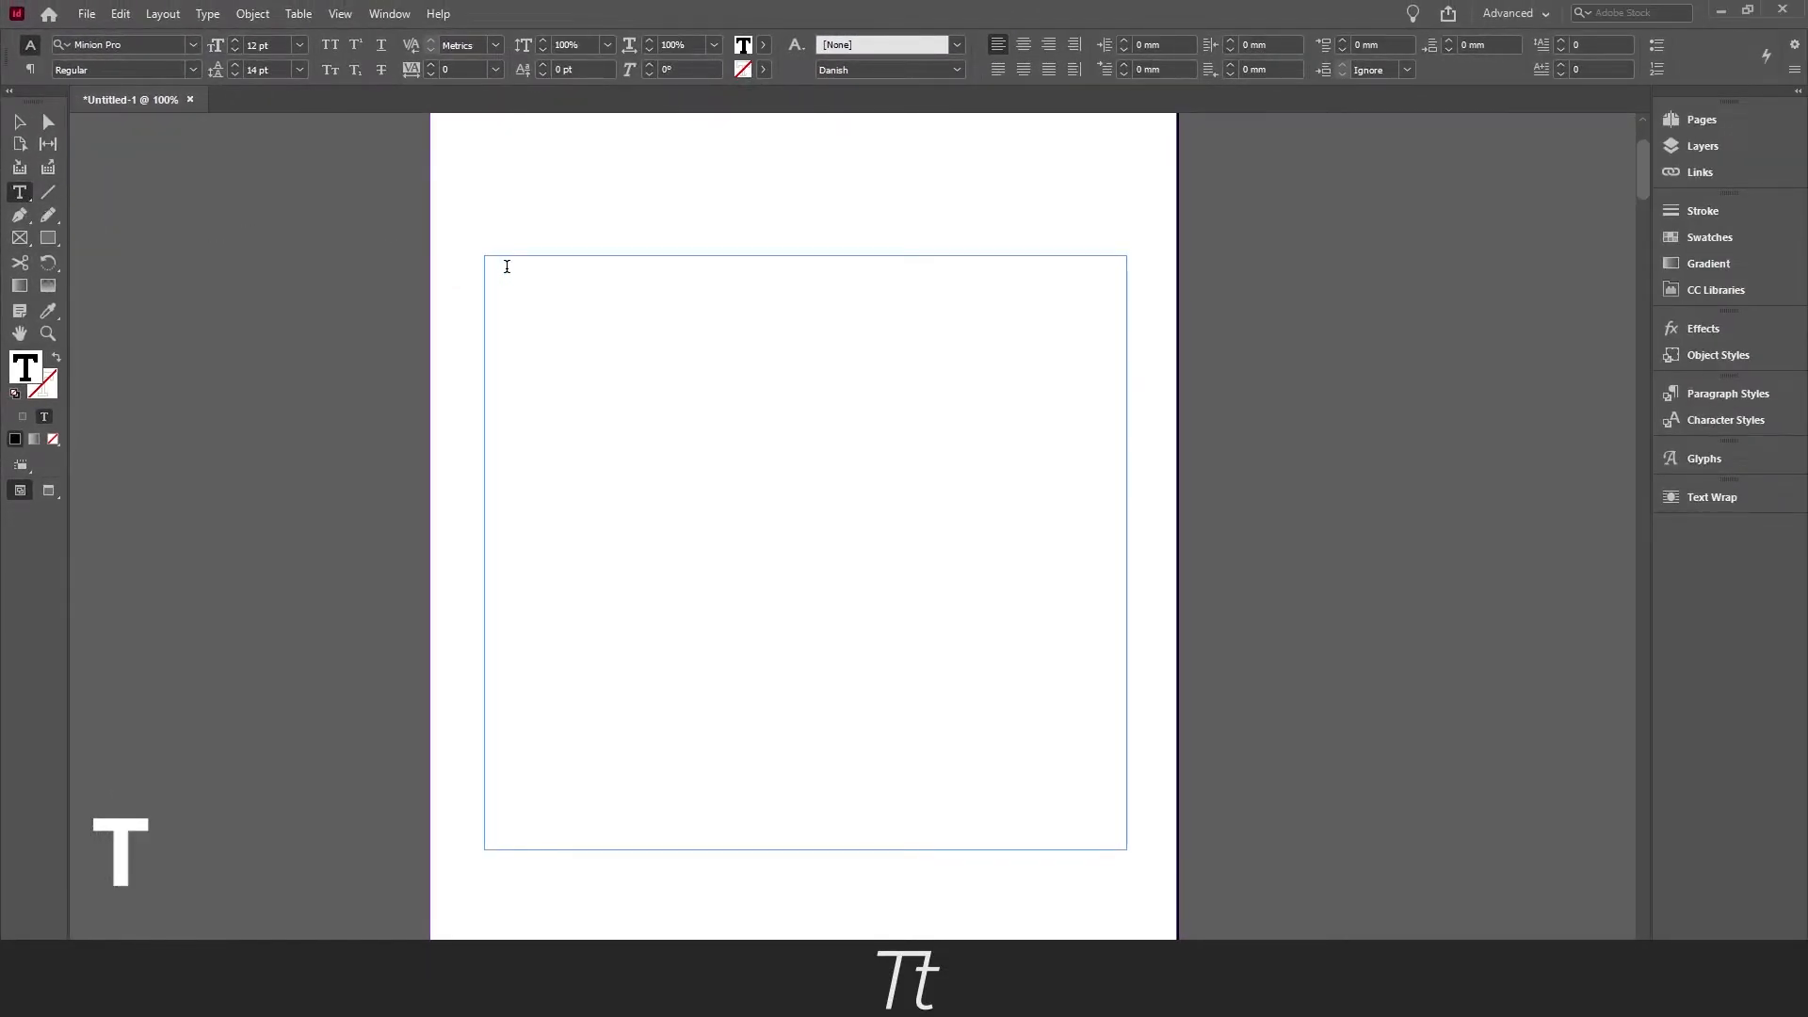
{"action": "type", "text": "c"}
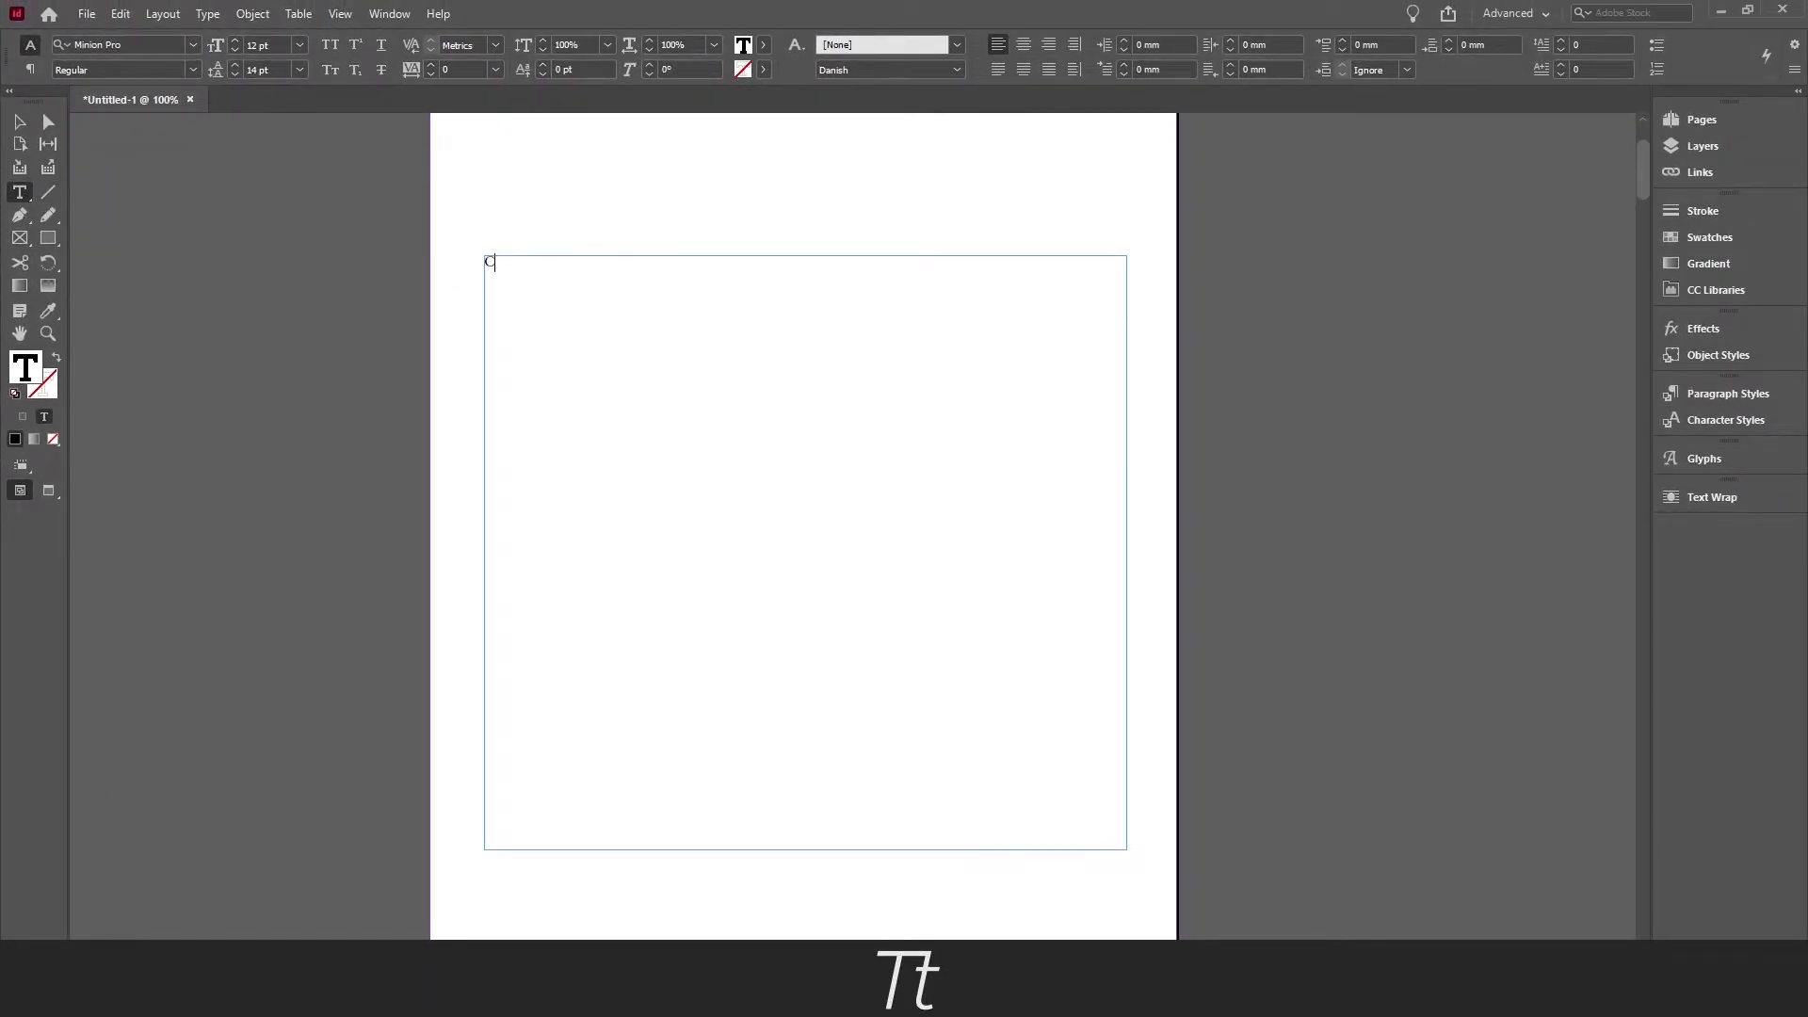
{"action": "type", "text": "CENTED TE"}
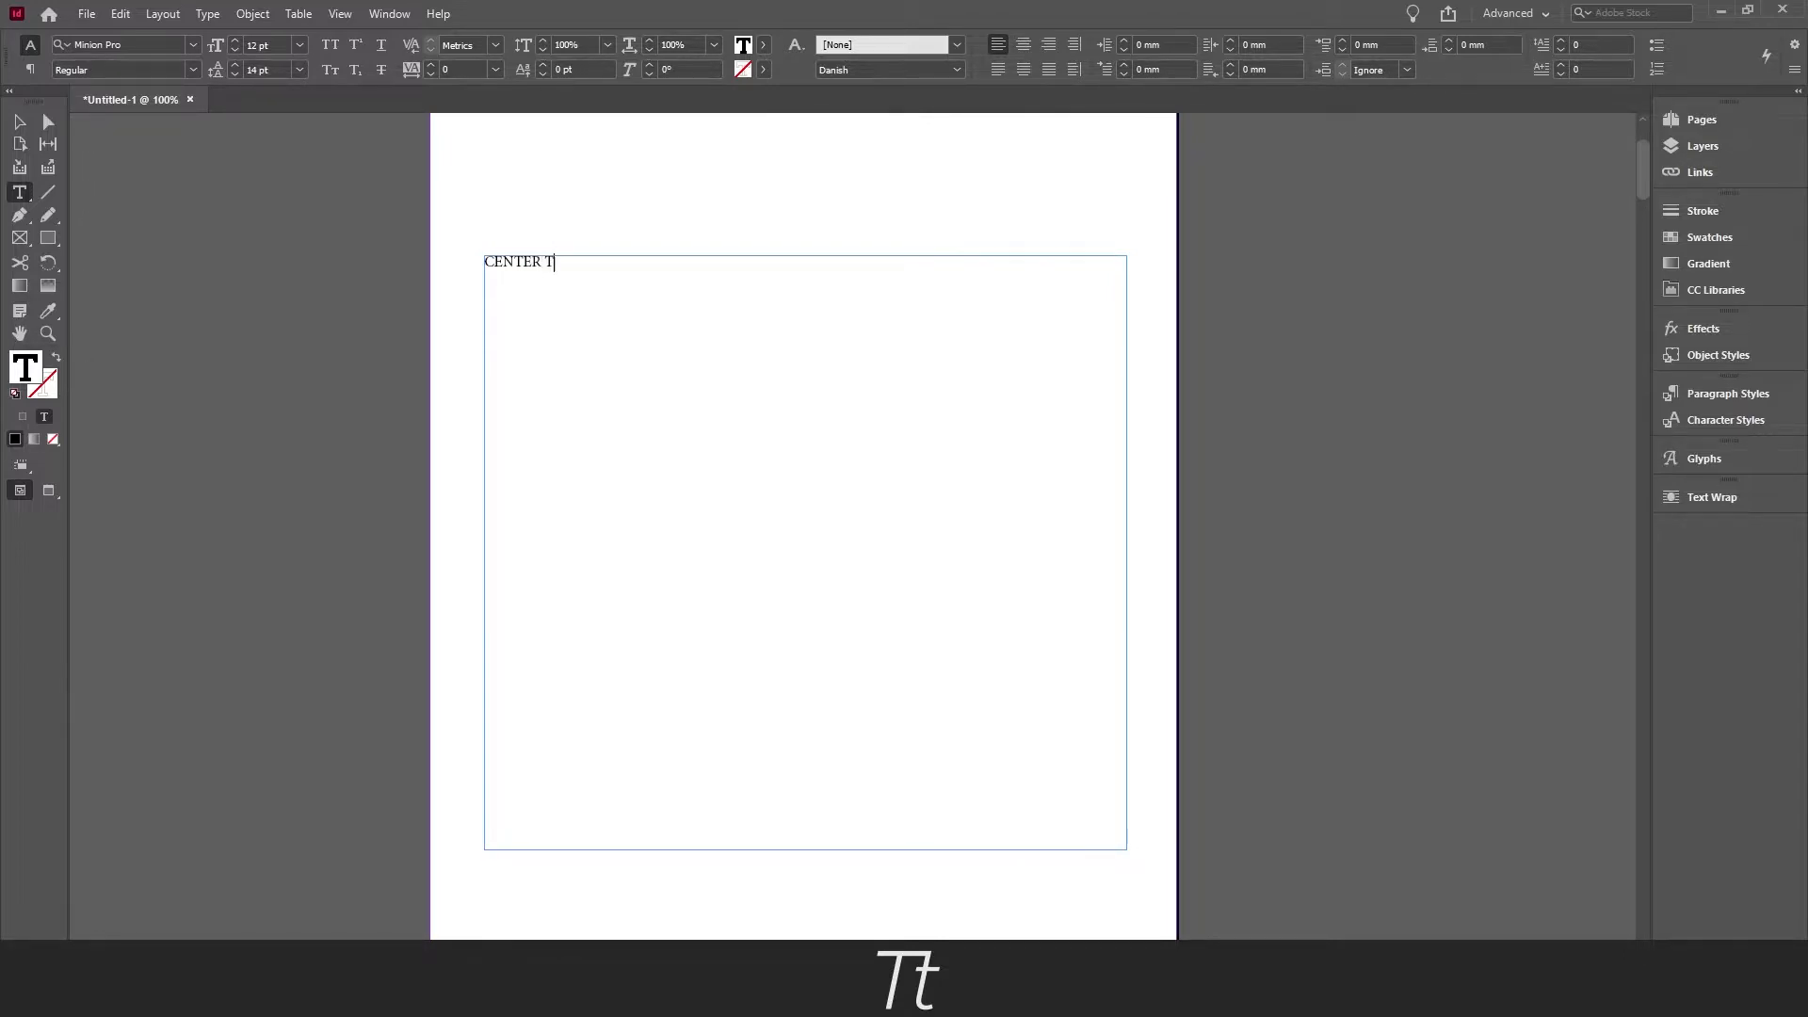
{"action": "type", "text": "HIS TEXT"}
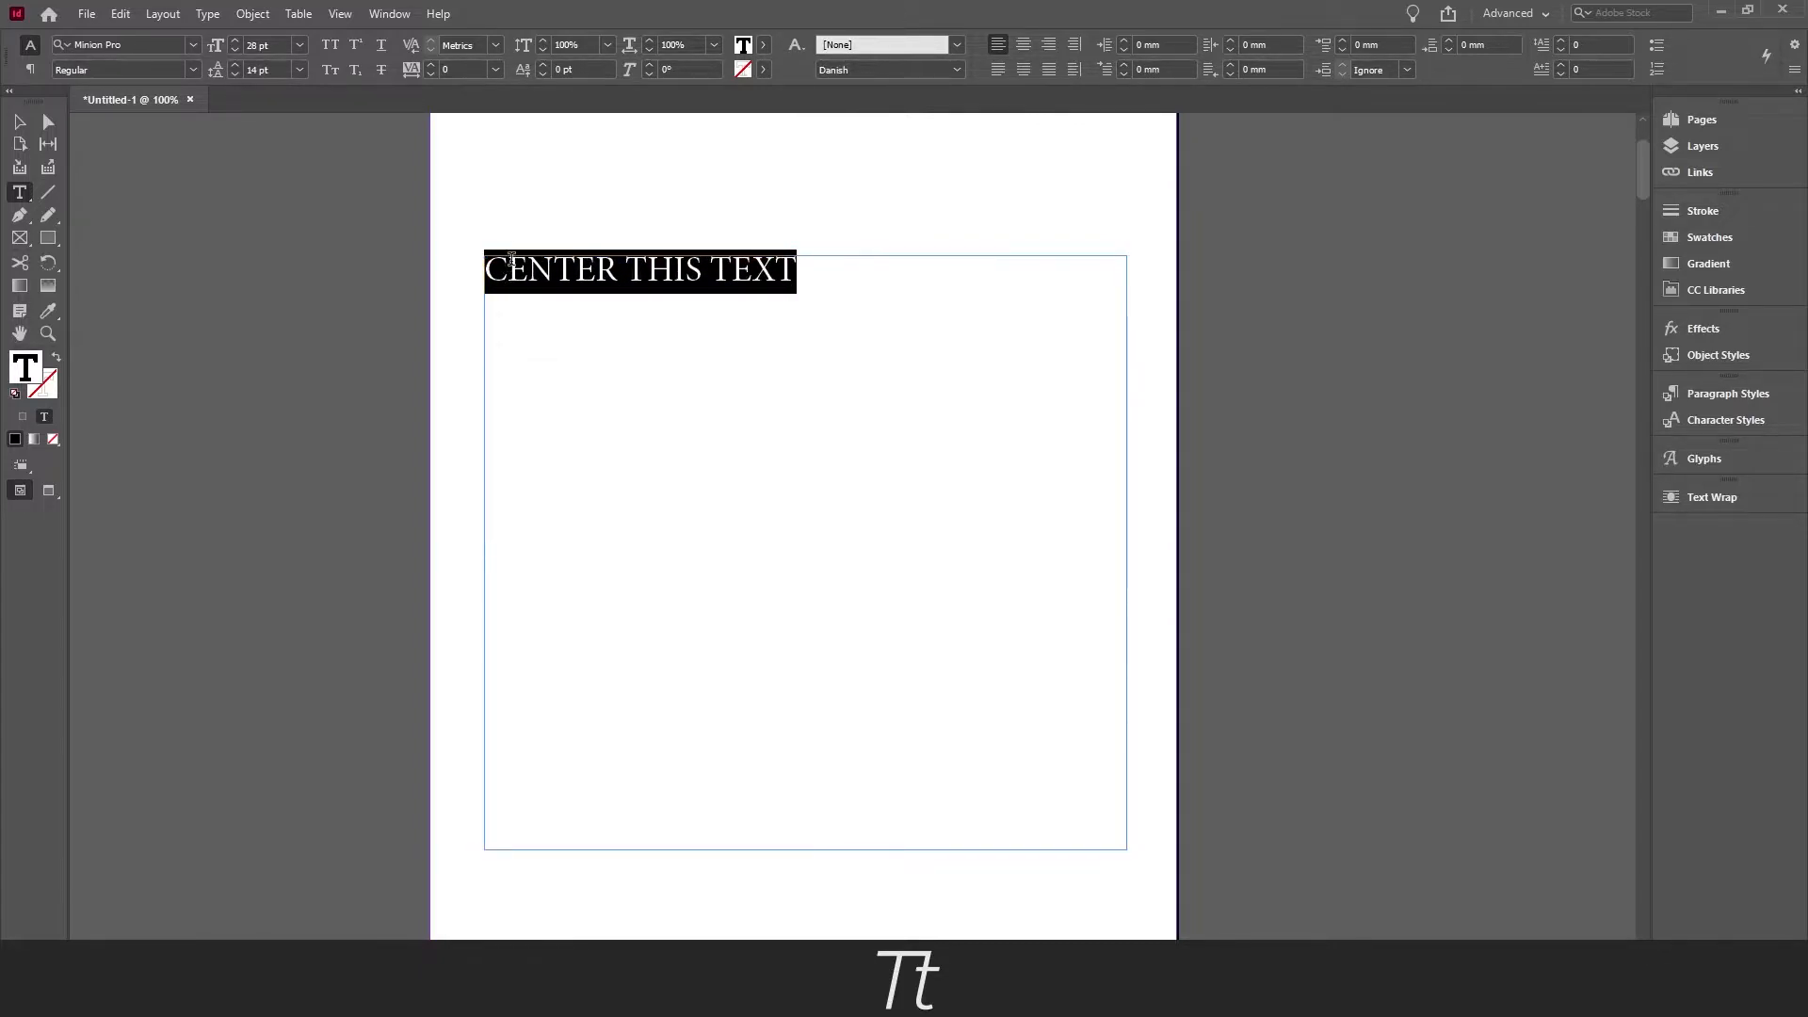
{"action": "left_click", "coordinate": [19, 122]}
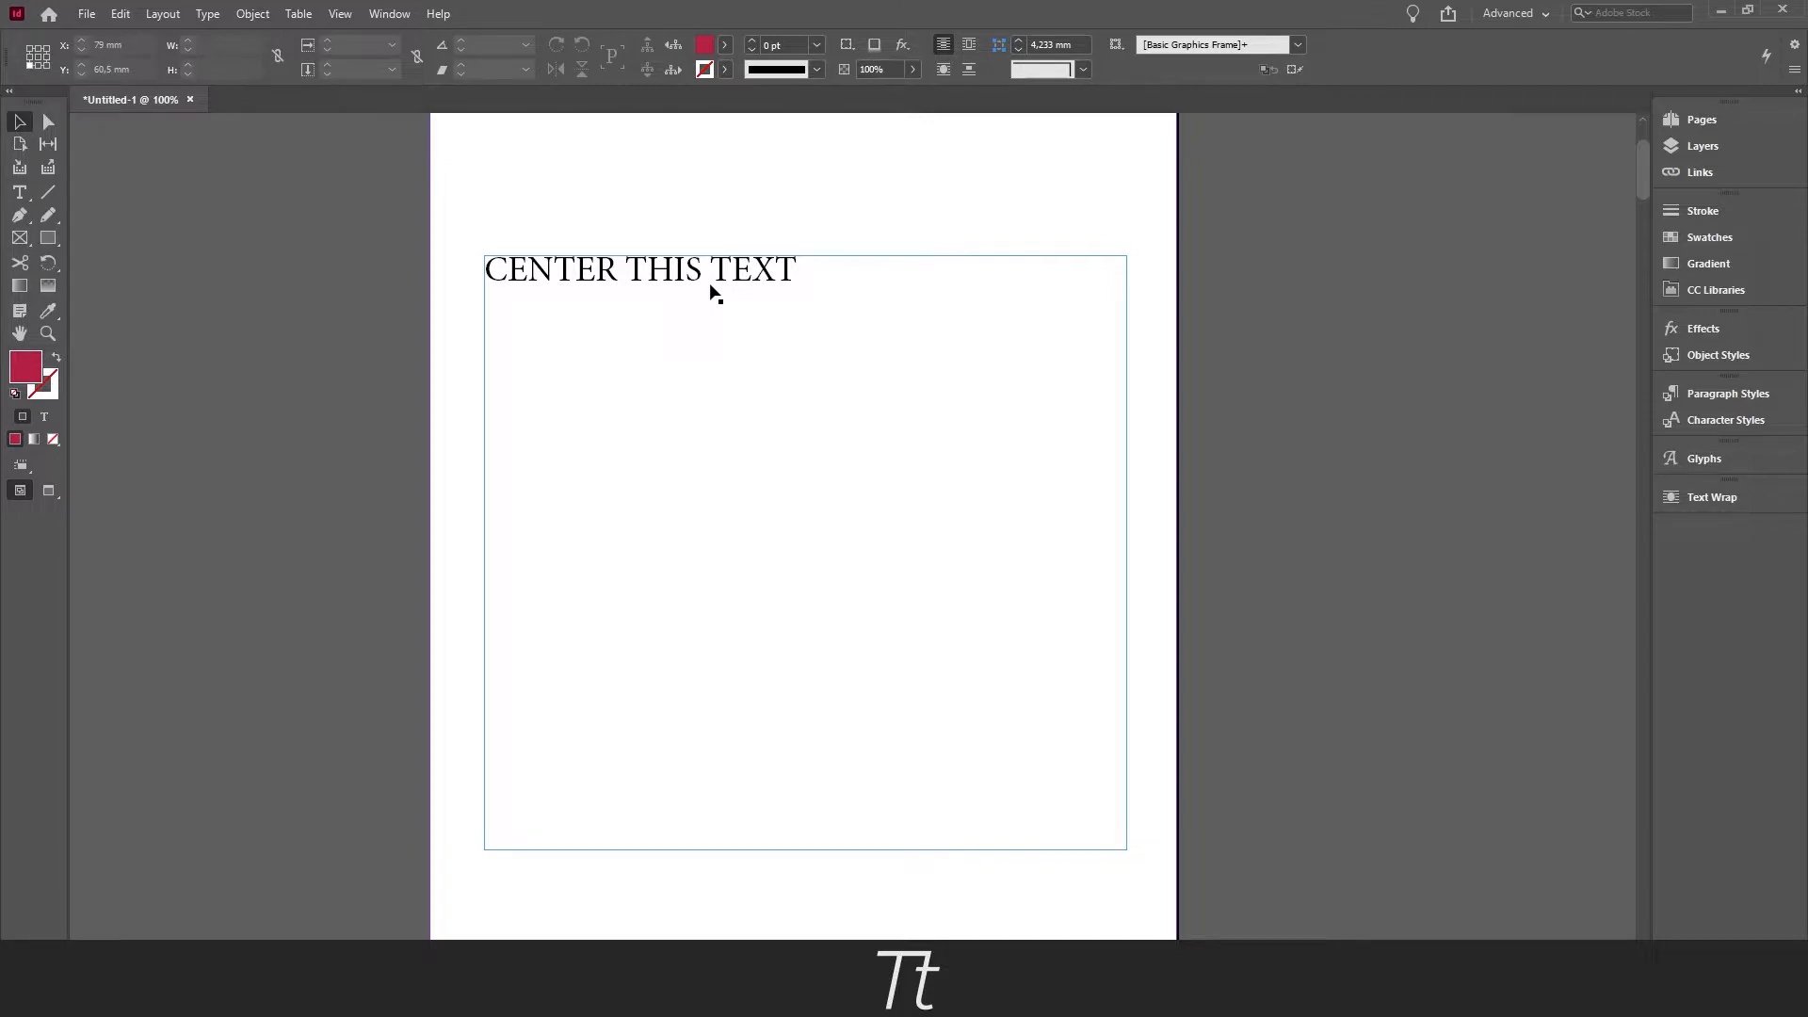
{"action": "mouse_move", "coordinate": [20, 193]}
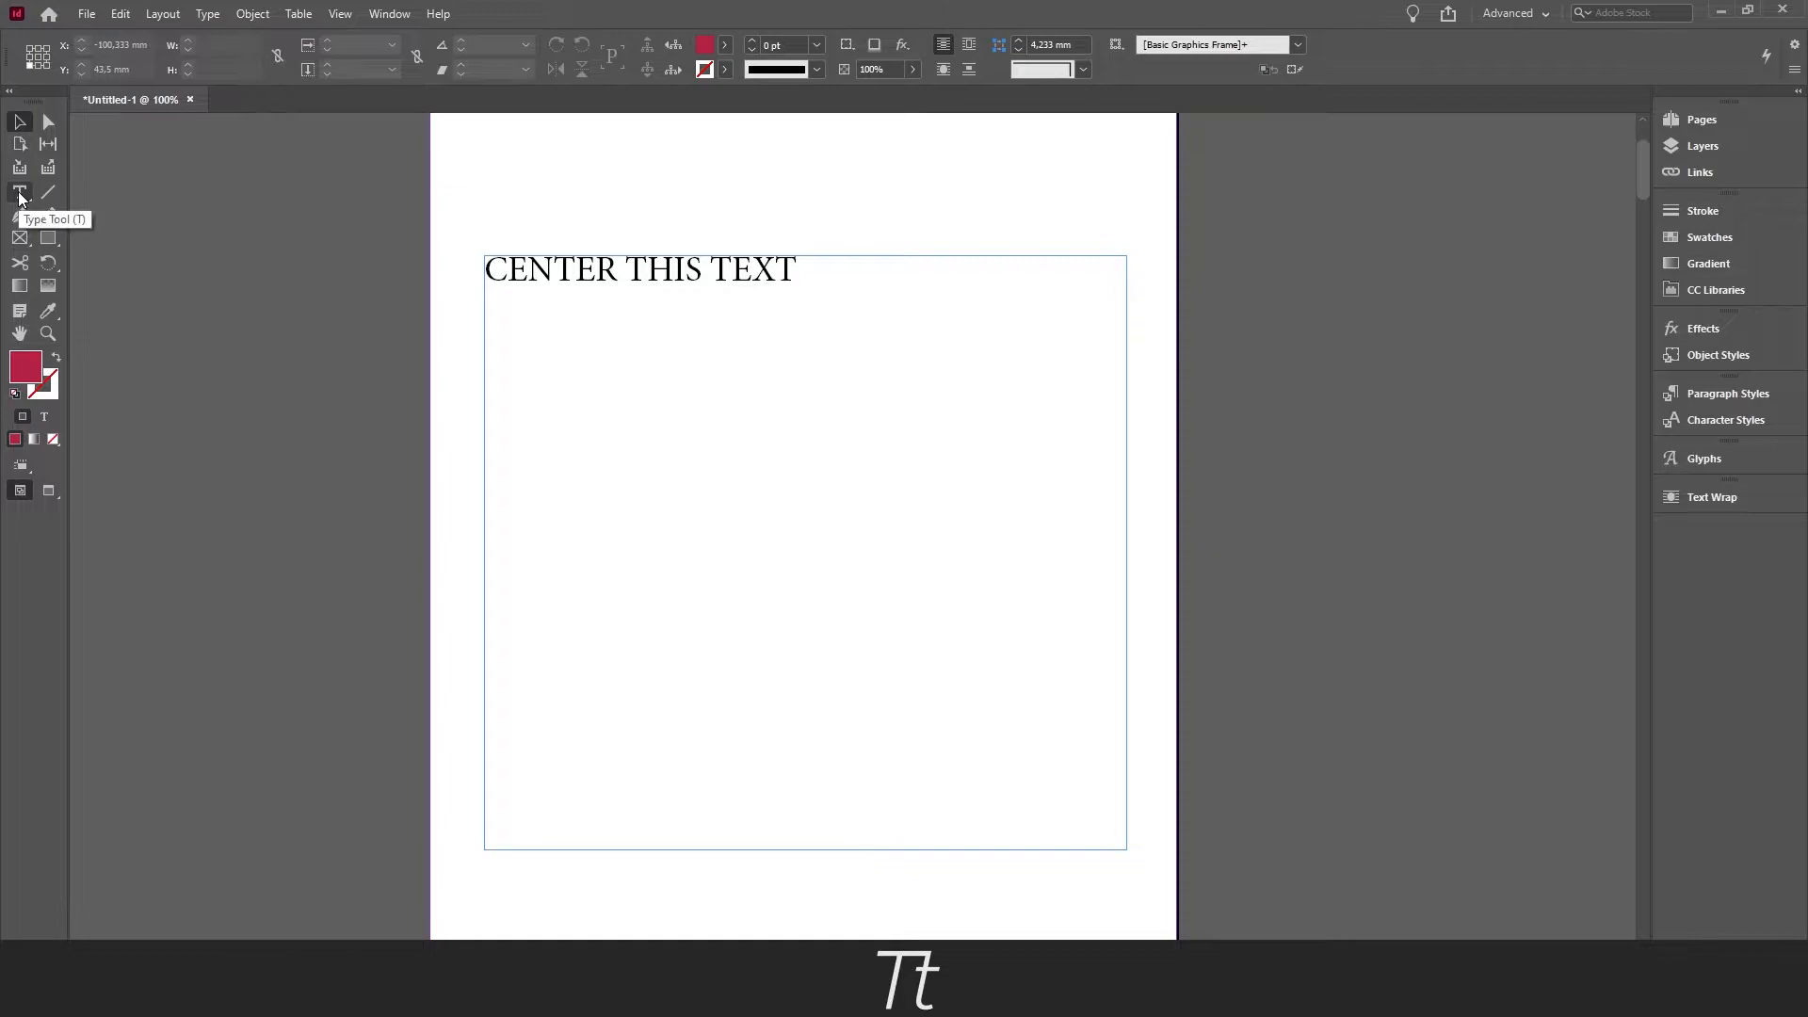
- Select the text and center the paragraph horizontally with Ctrl+Alt+C
{"action": "left_click", "coordinate": [20, 192]}
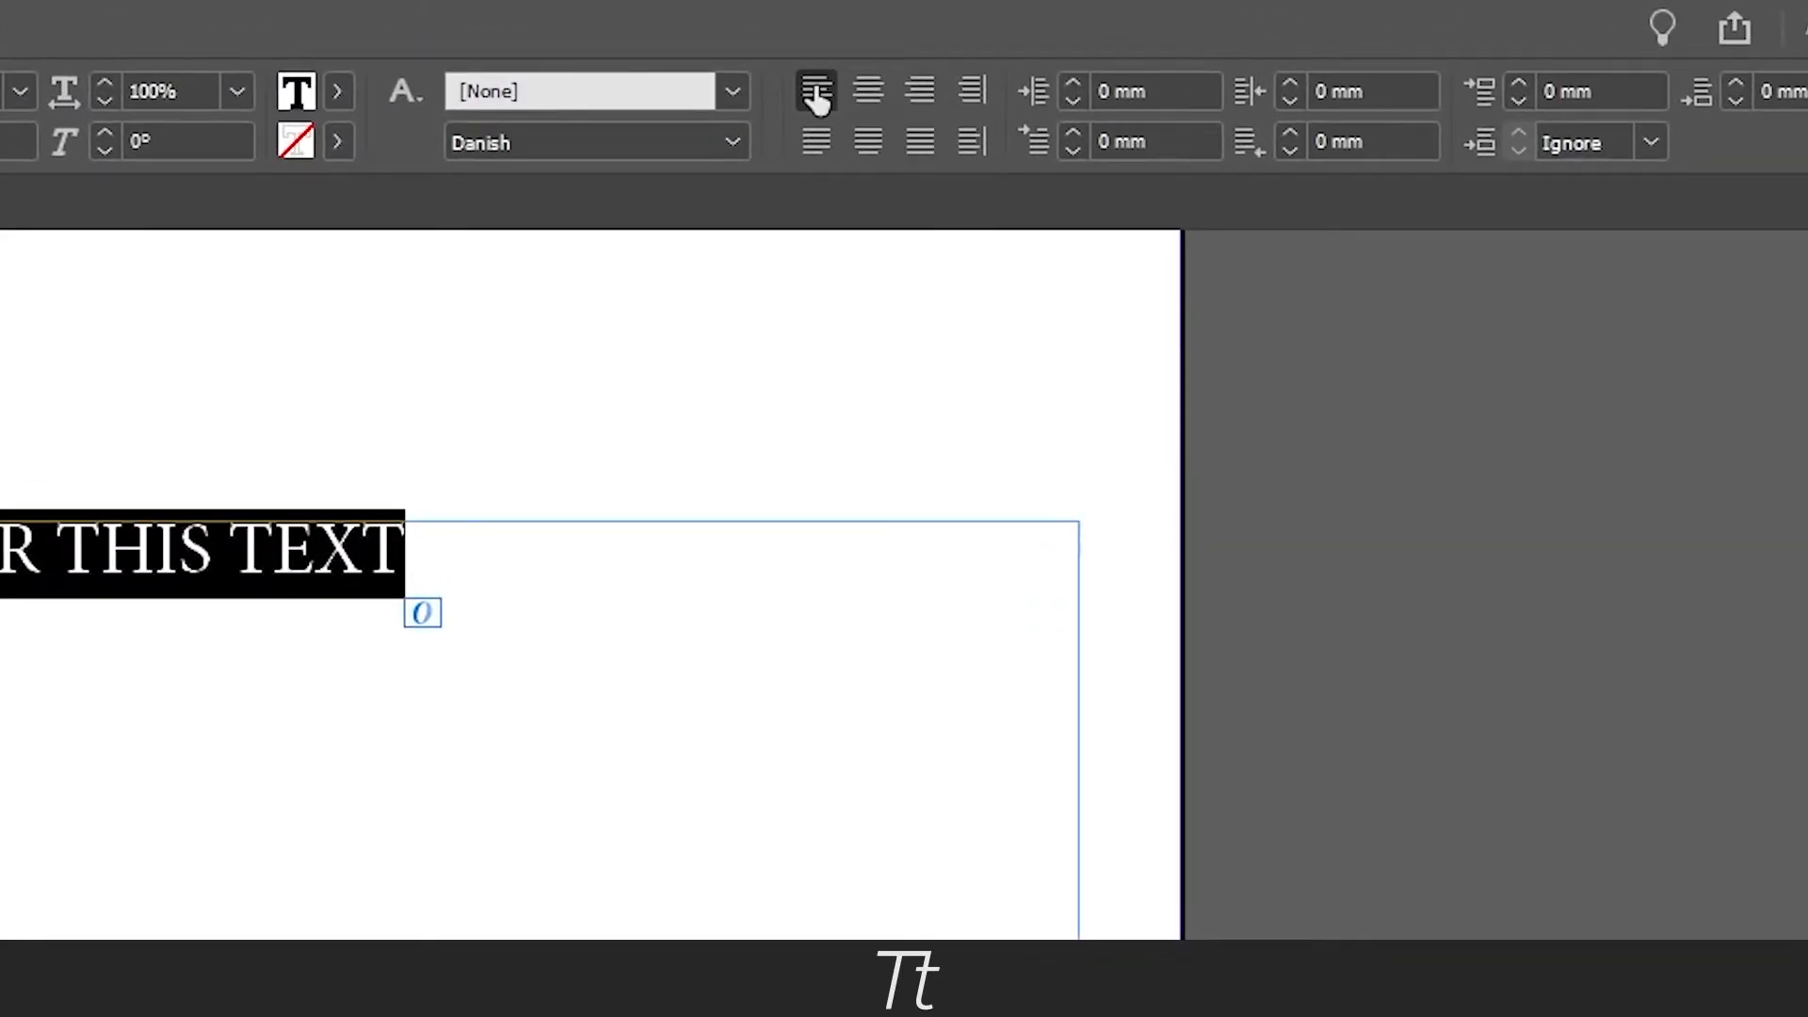
{"action": "left_click", "coordinate": [868, 91]}
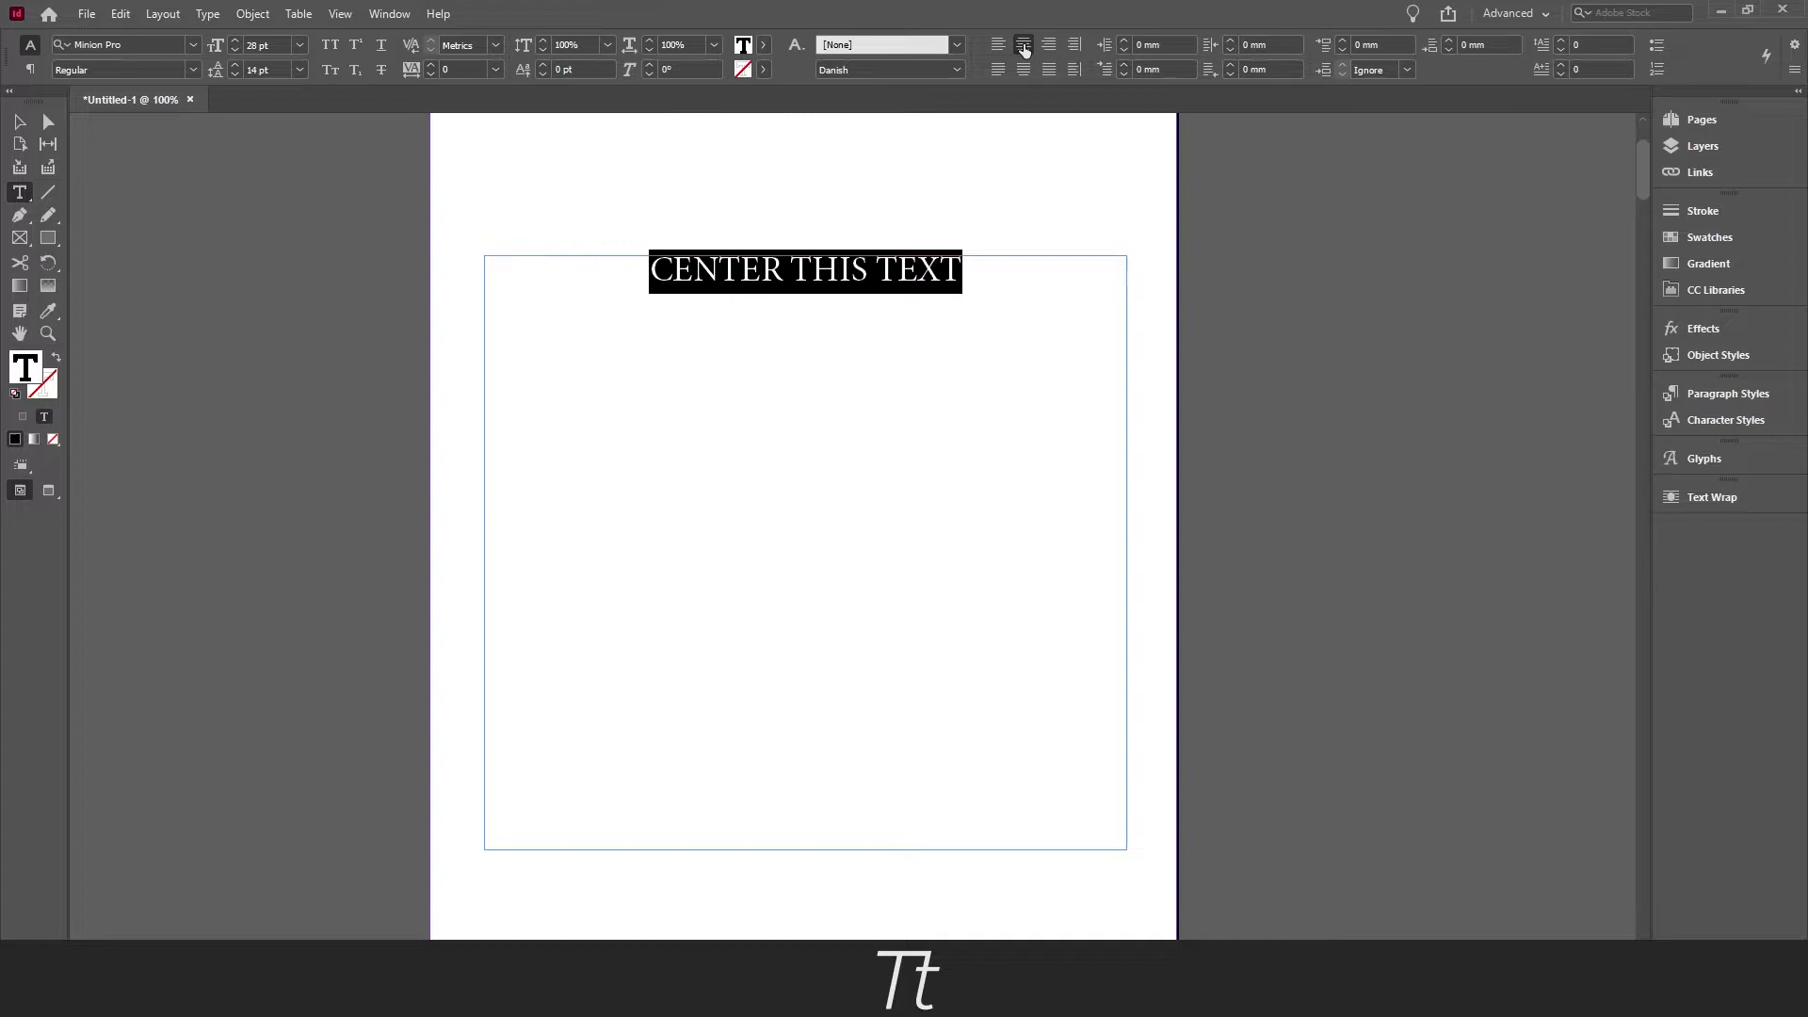
{"action": "left_click", "coordinate": [997, 44]}
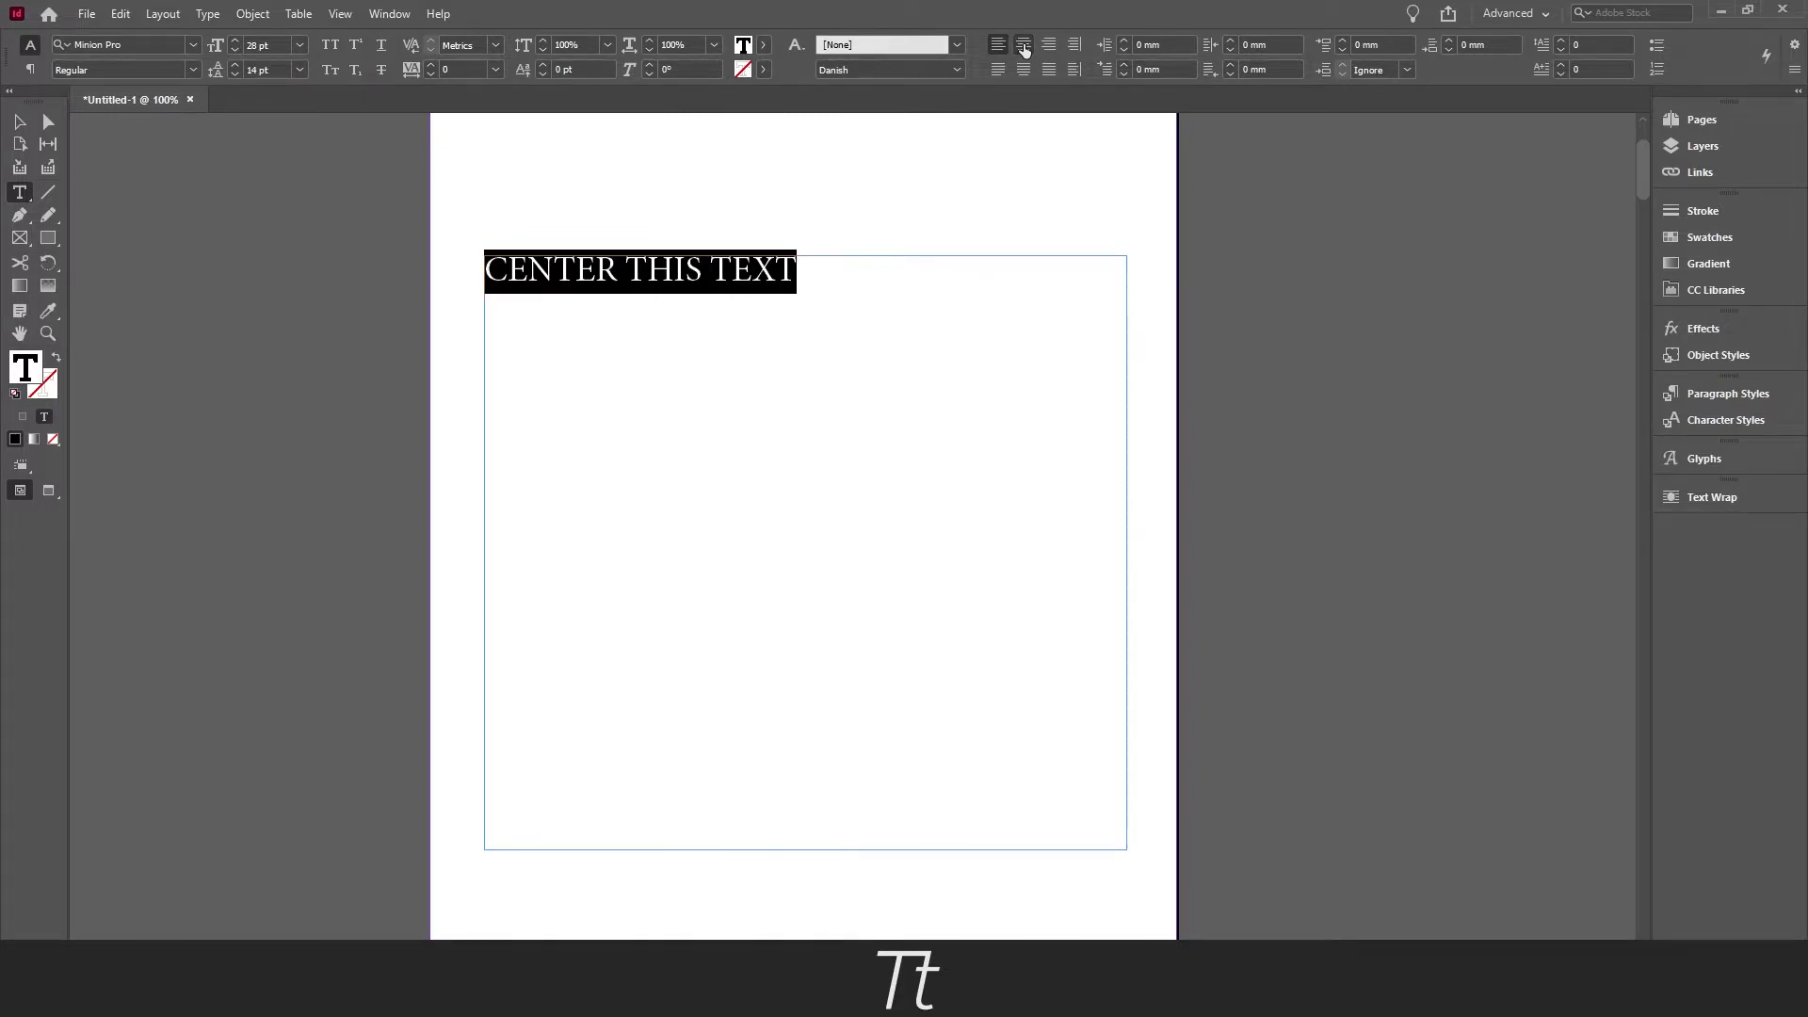
{"action": "key", "text": "ctrl+alt+c"}
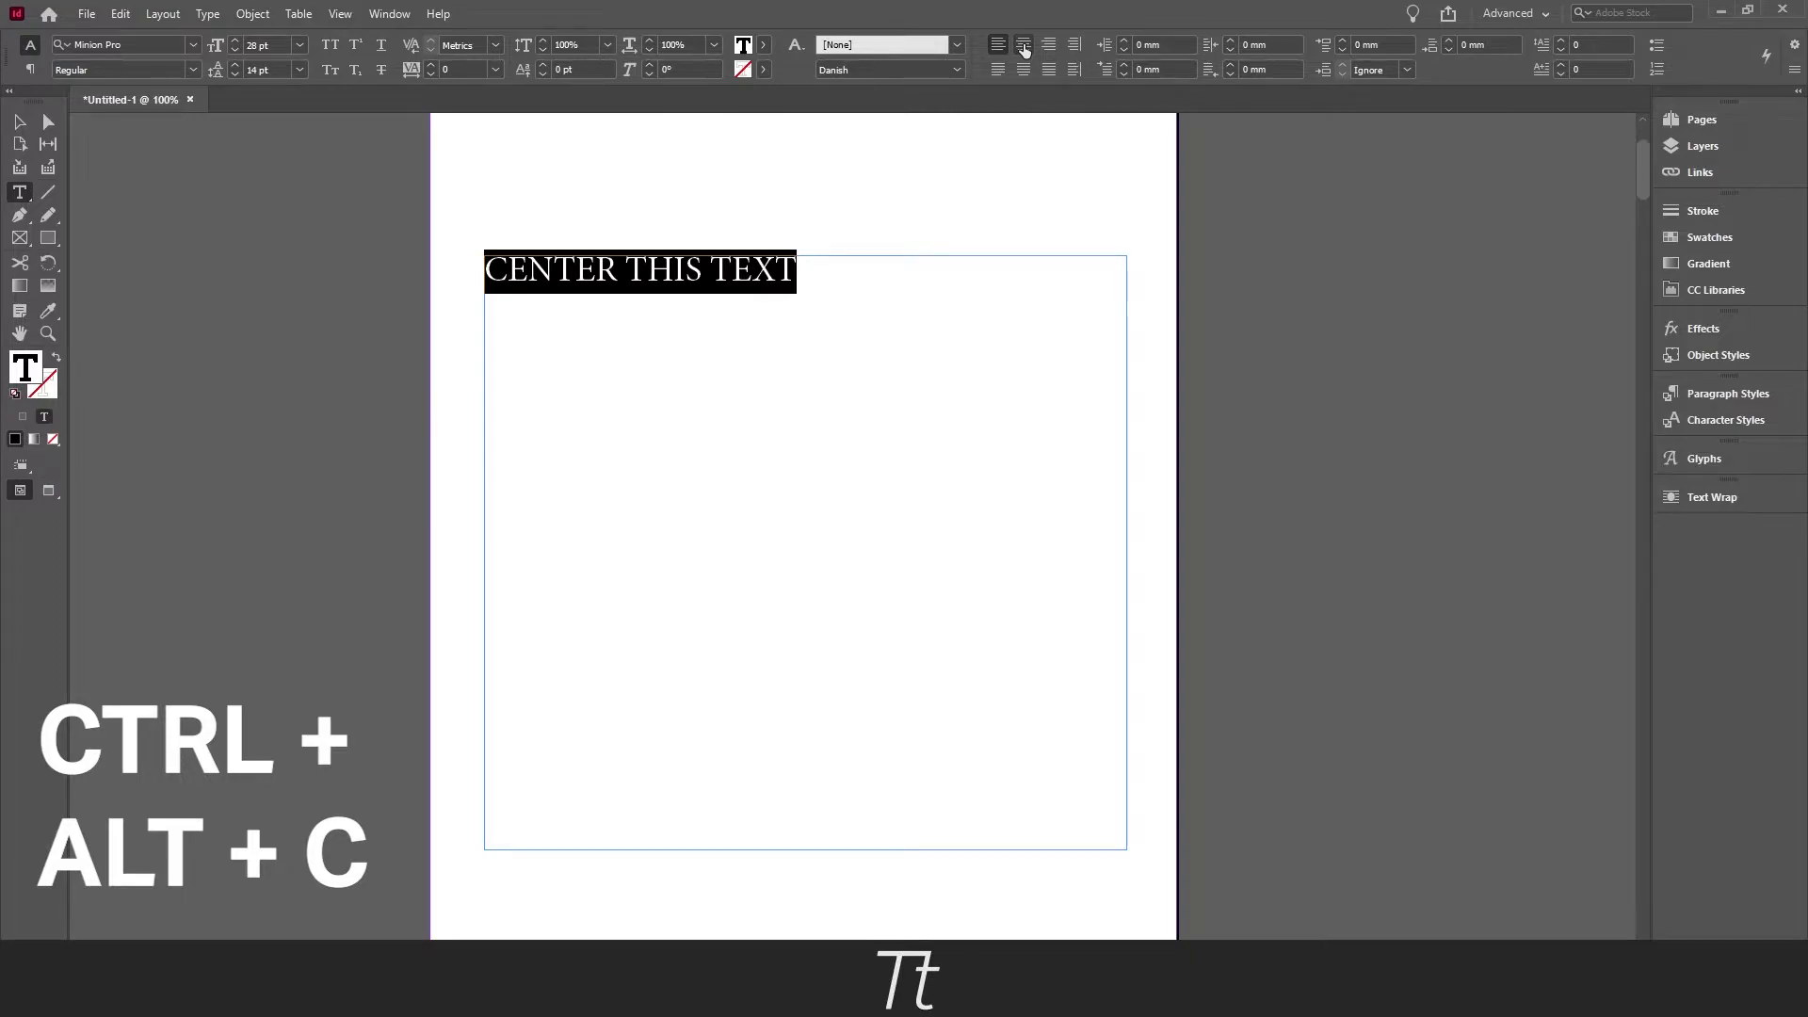
{"action": "left_click", "coordinate": [1023, 45]}
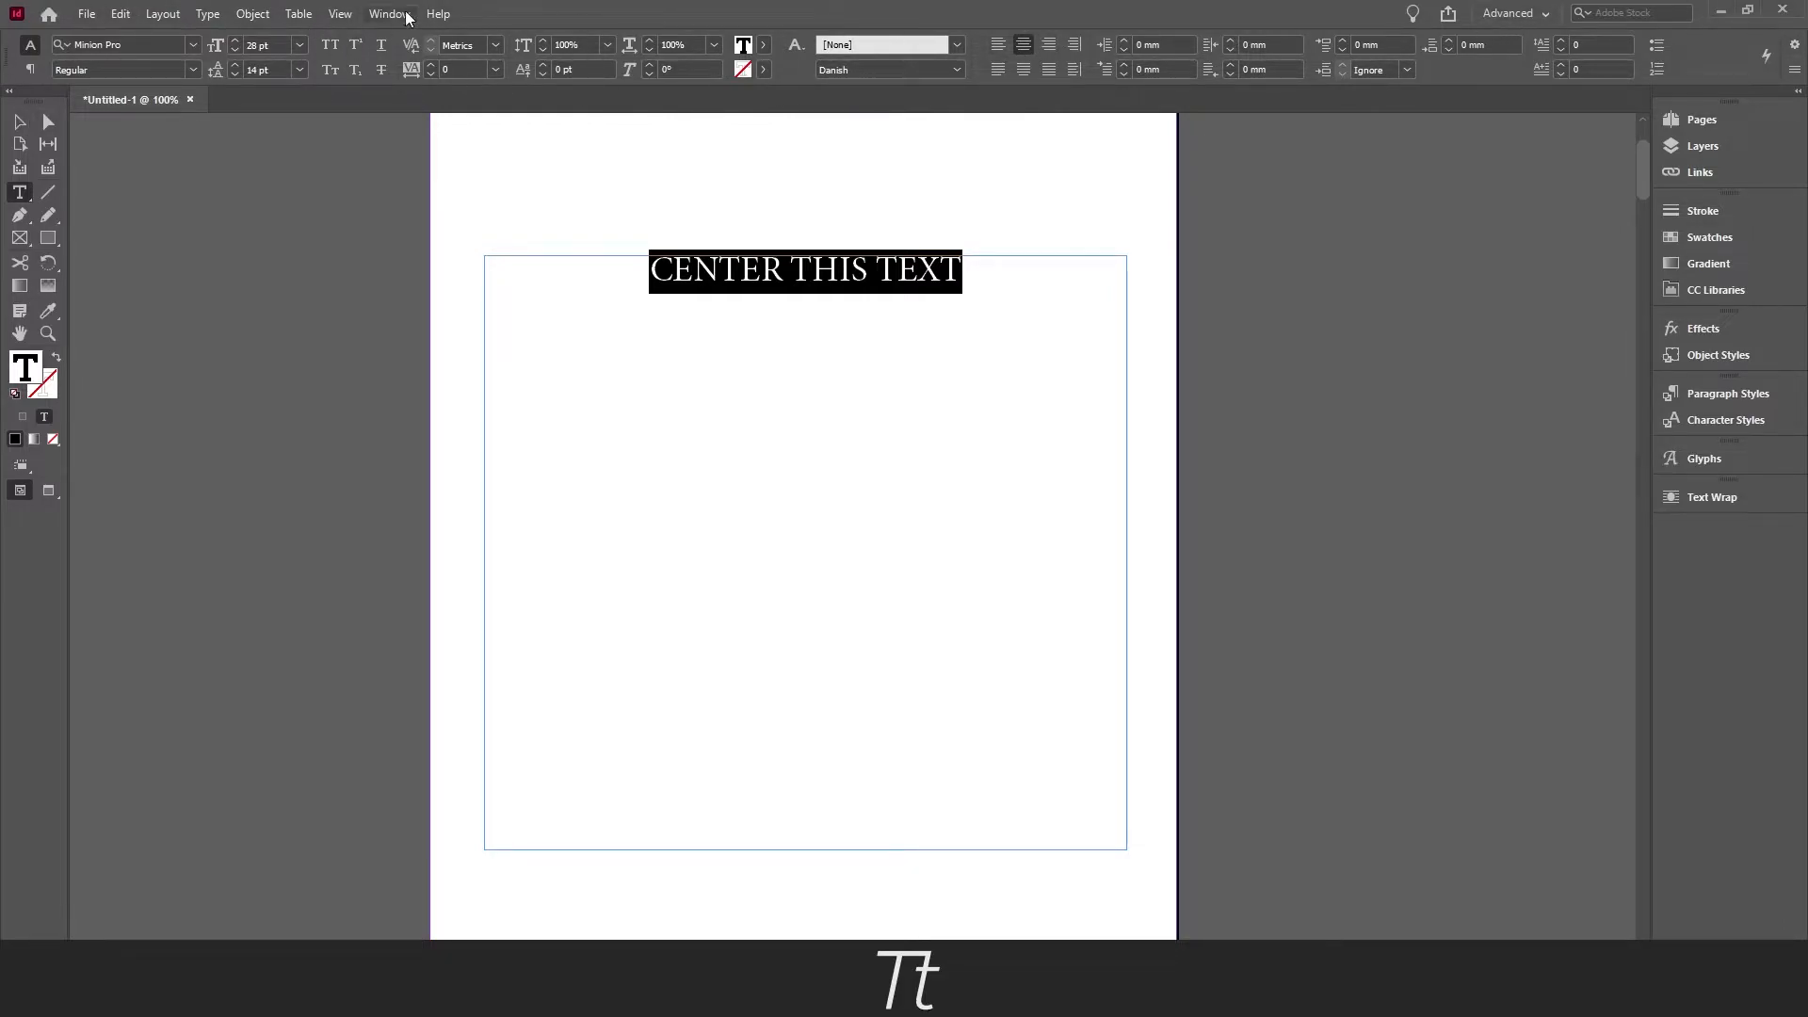
- Open the Paragraph panel from the Window menu and apply Align Center
{"action": "left_click", "coordinate": [387, 14]}
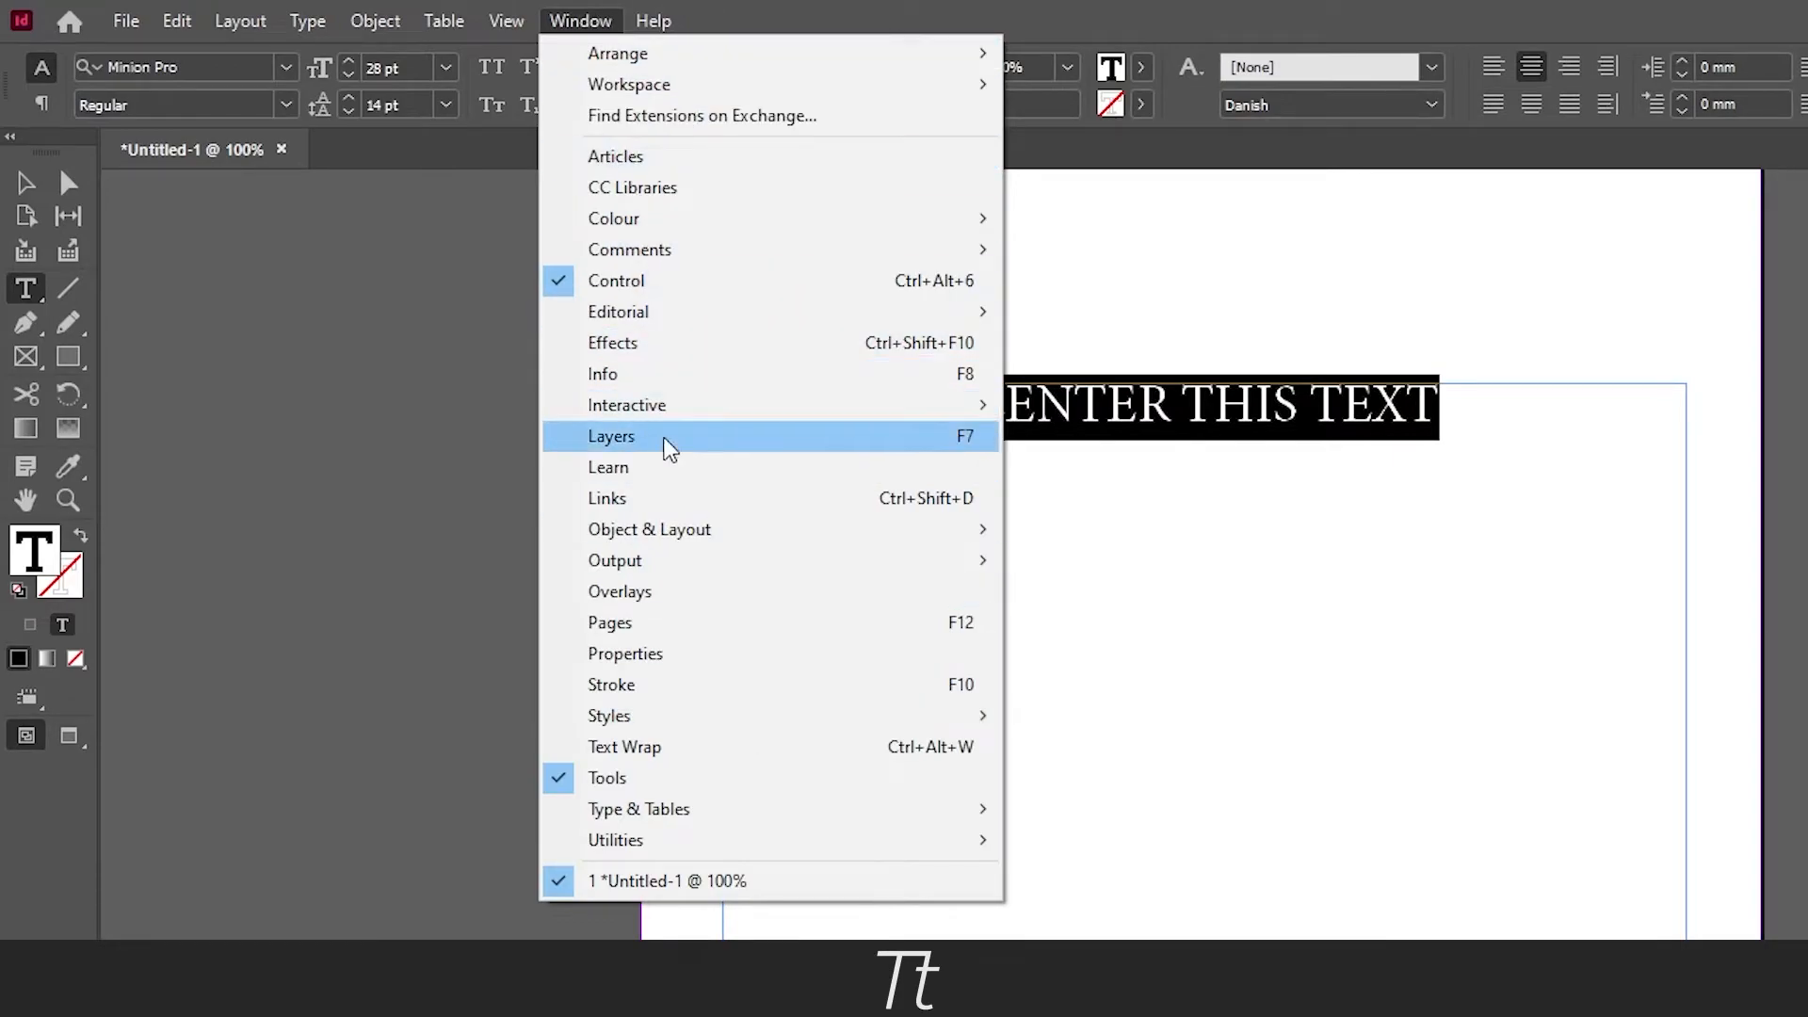
{"action": "mouse_move", "coordinate": [638, 648]}
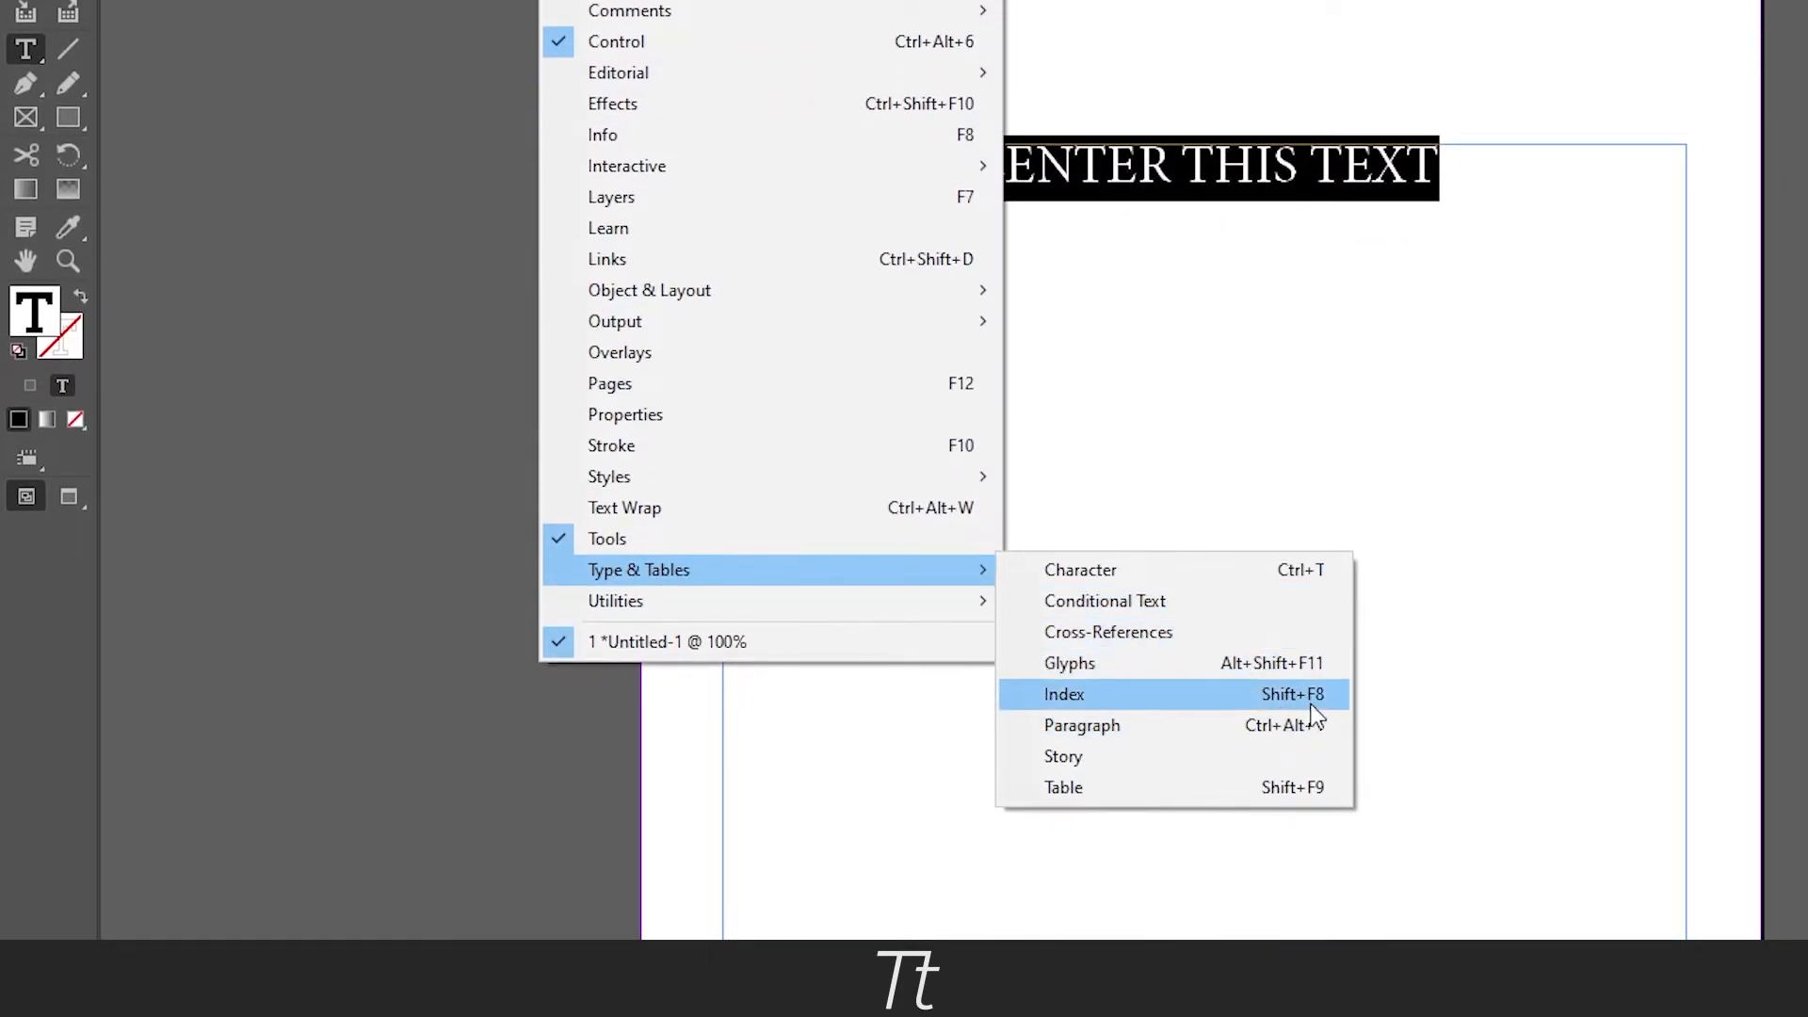
{"action": "mouse_move", "coordinate": [1332, 736]}
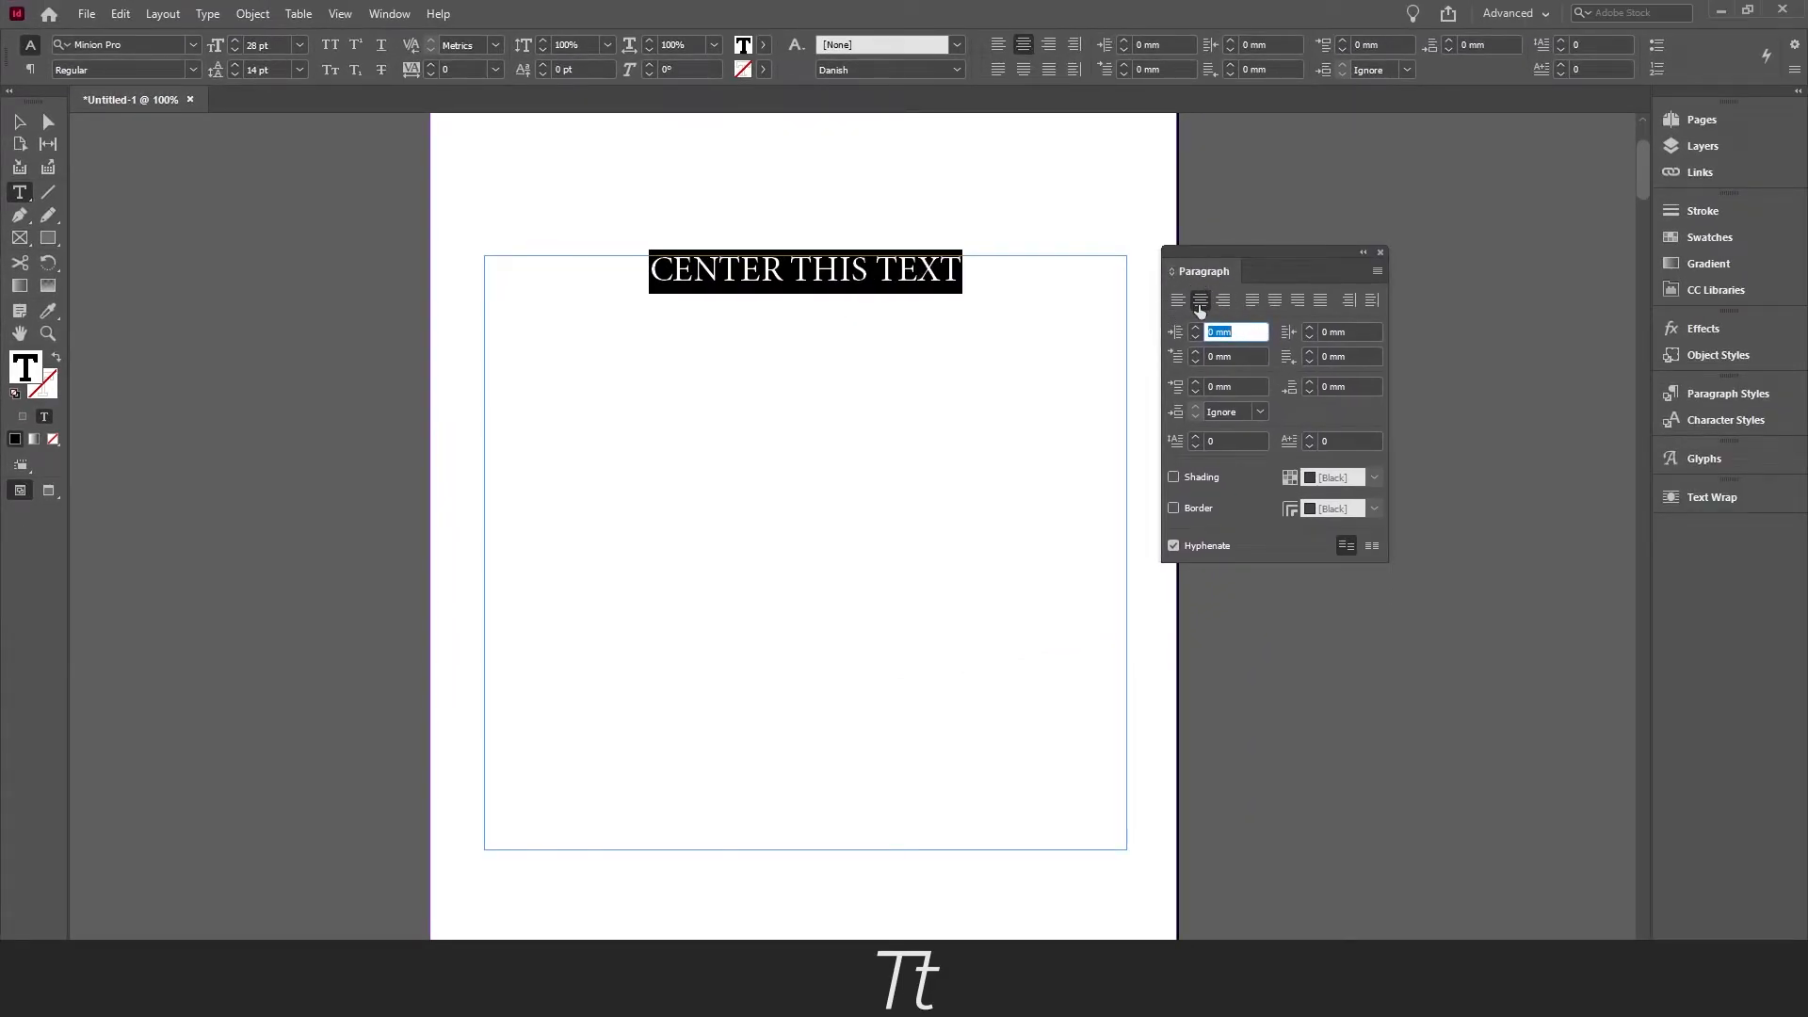
{"action": "left_click", "coordinate": [1201, 300]}
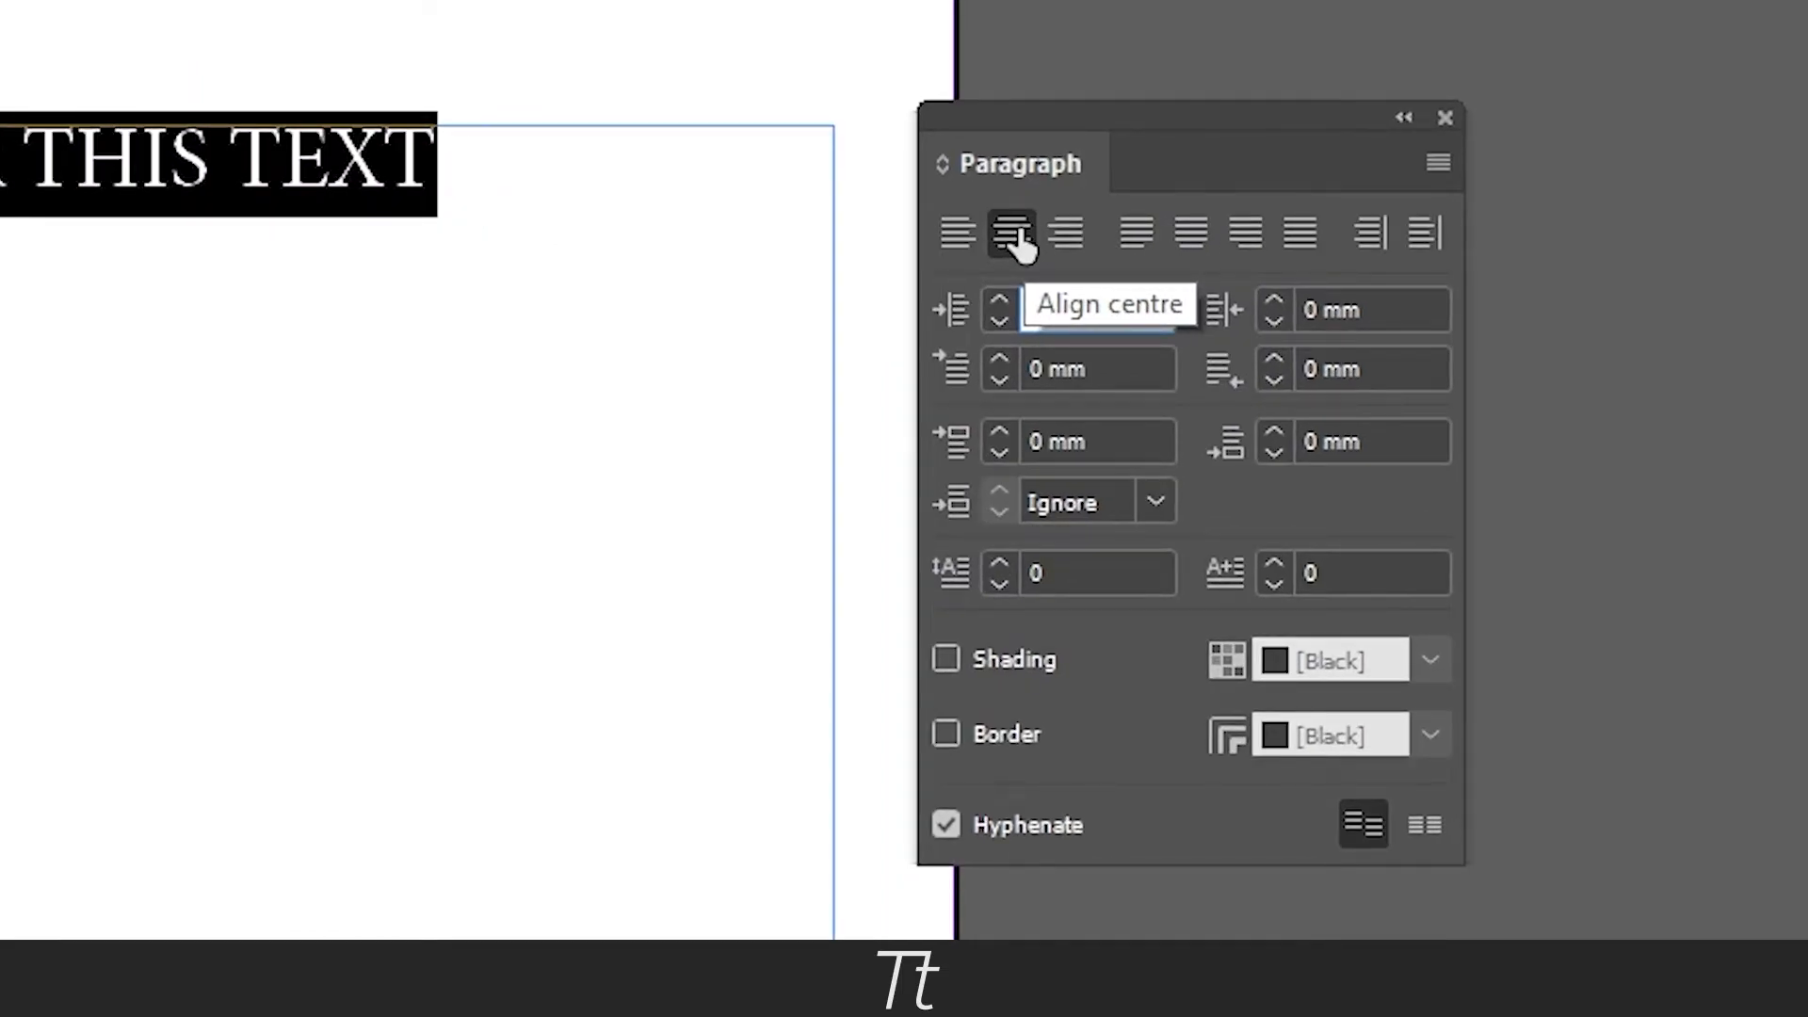
{"action": "left_click", "coordinate": [1011, 235]}
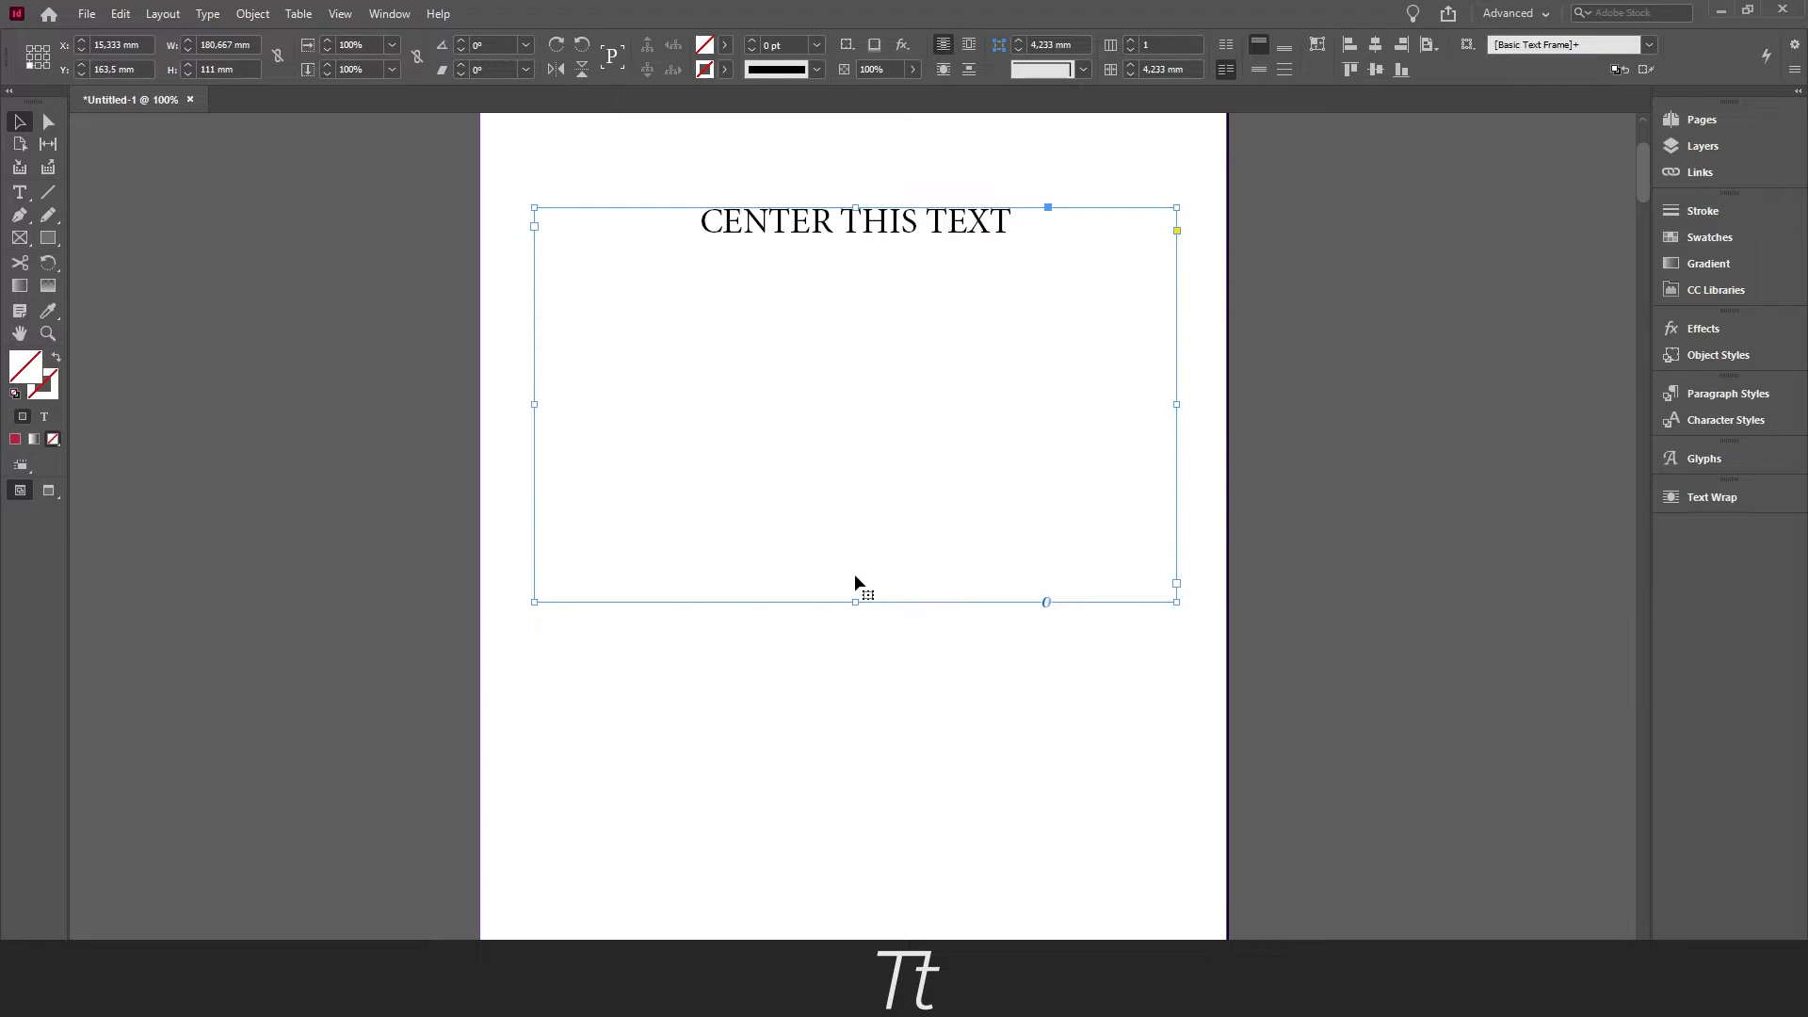
{"action": "mouse_move", "coordinate": [931, 319]}
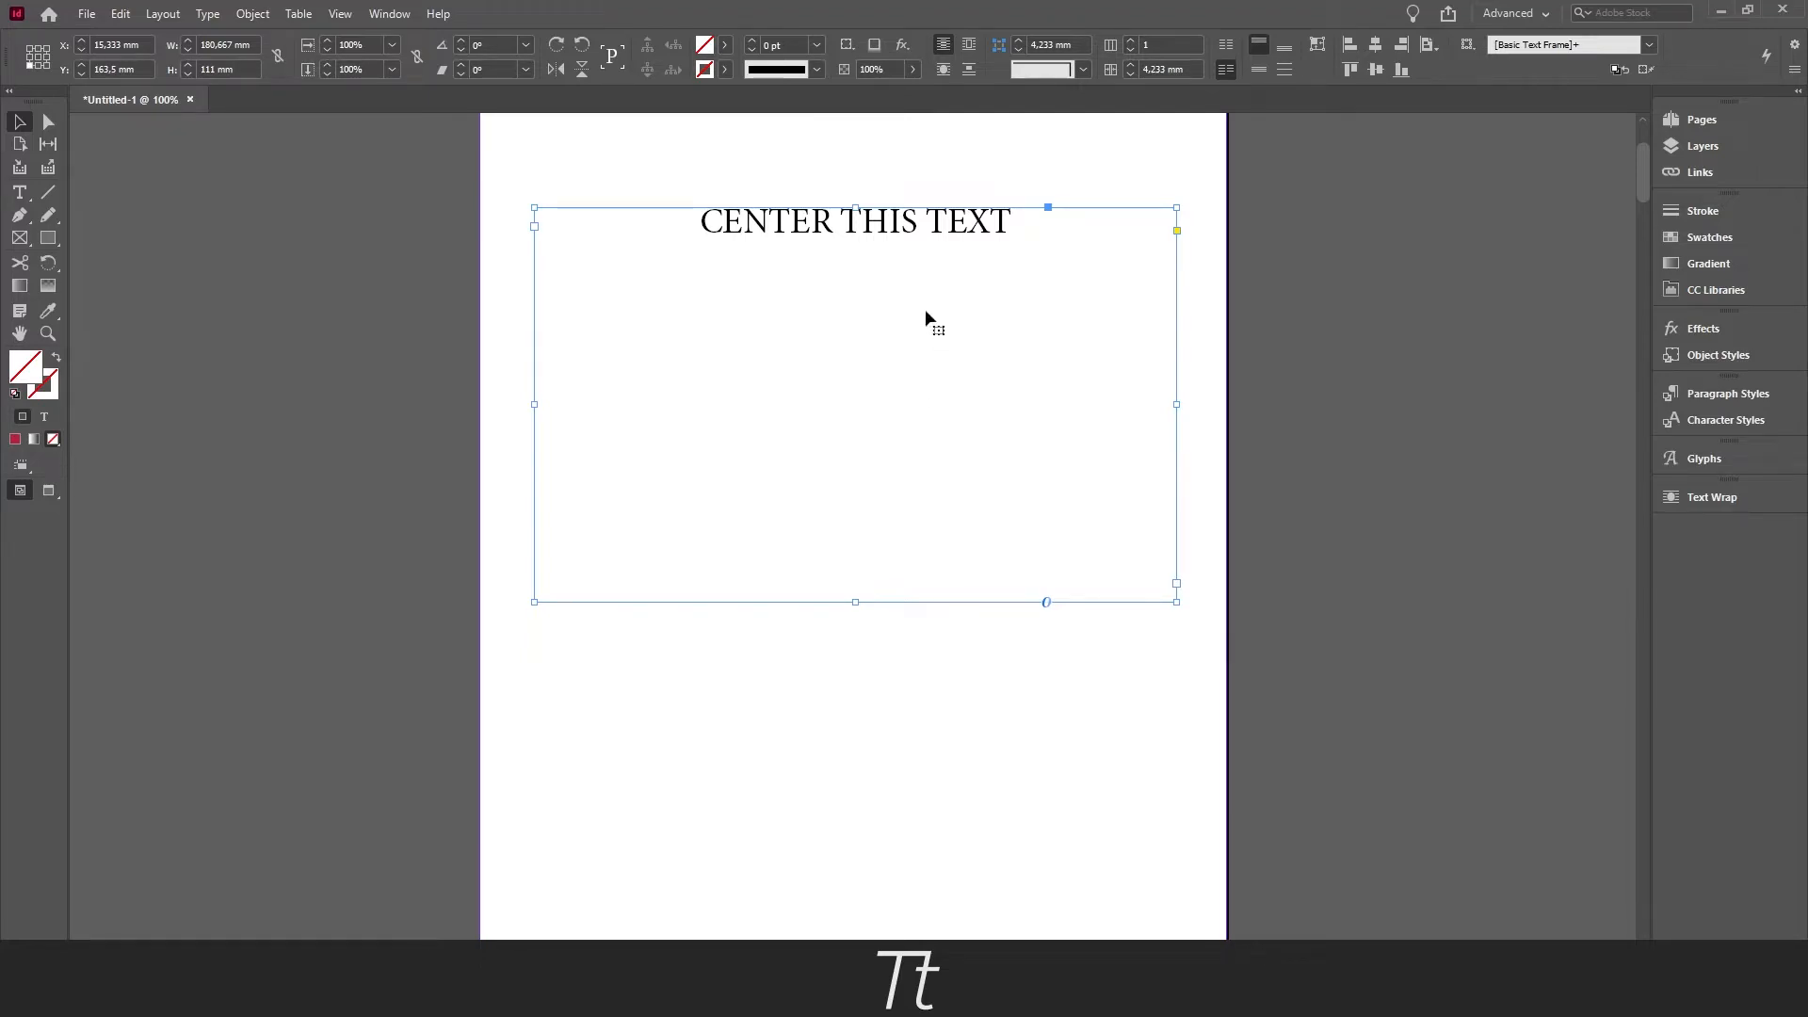
{"action": "mouse_move", "coordinate": [724, 377]}
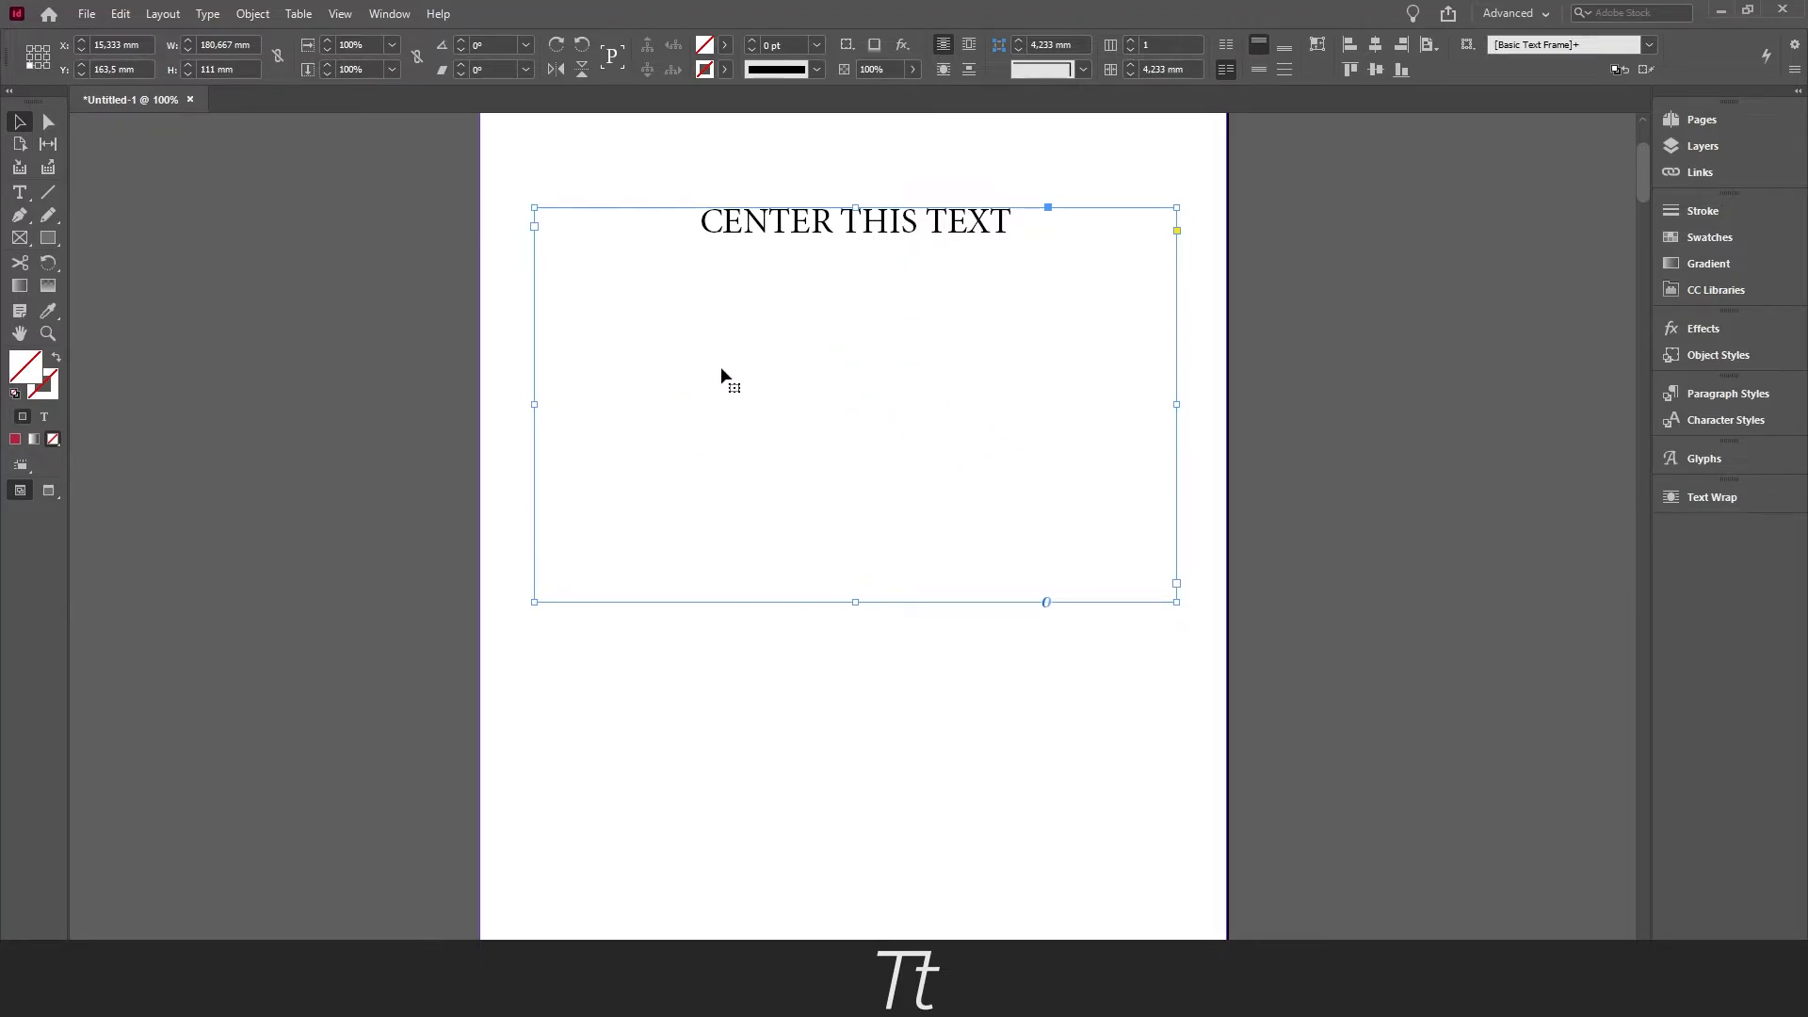
{"action": "mouse_move", "coordinate": [863, 610]}
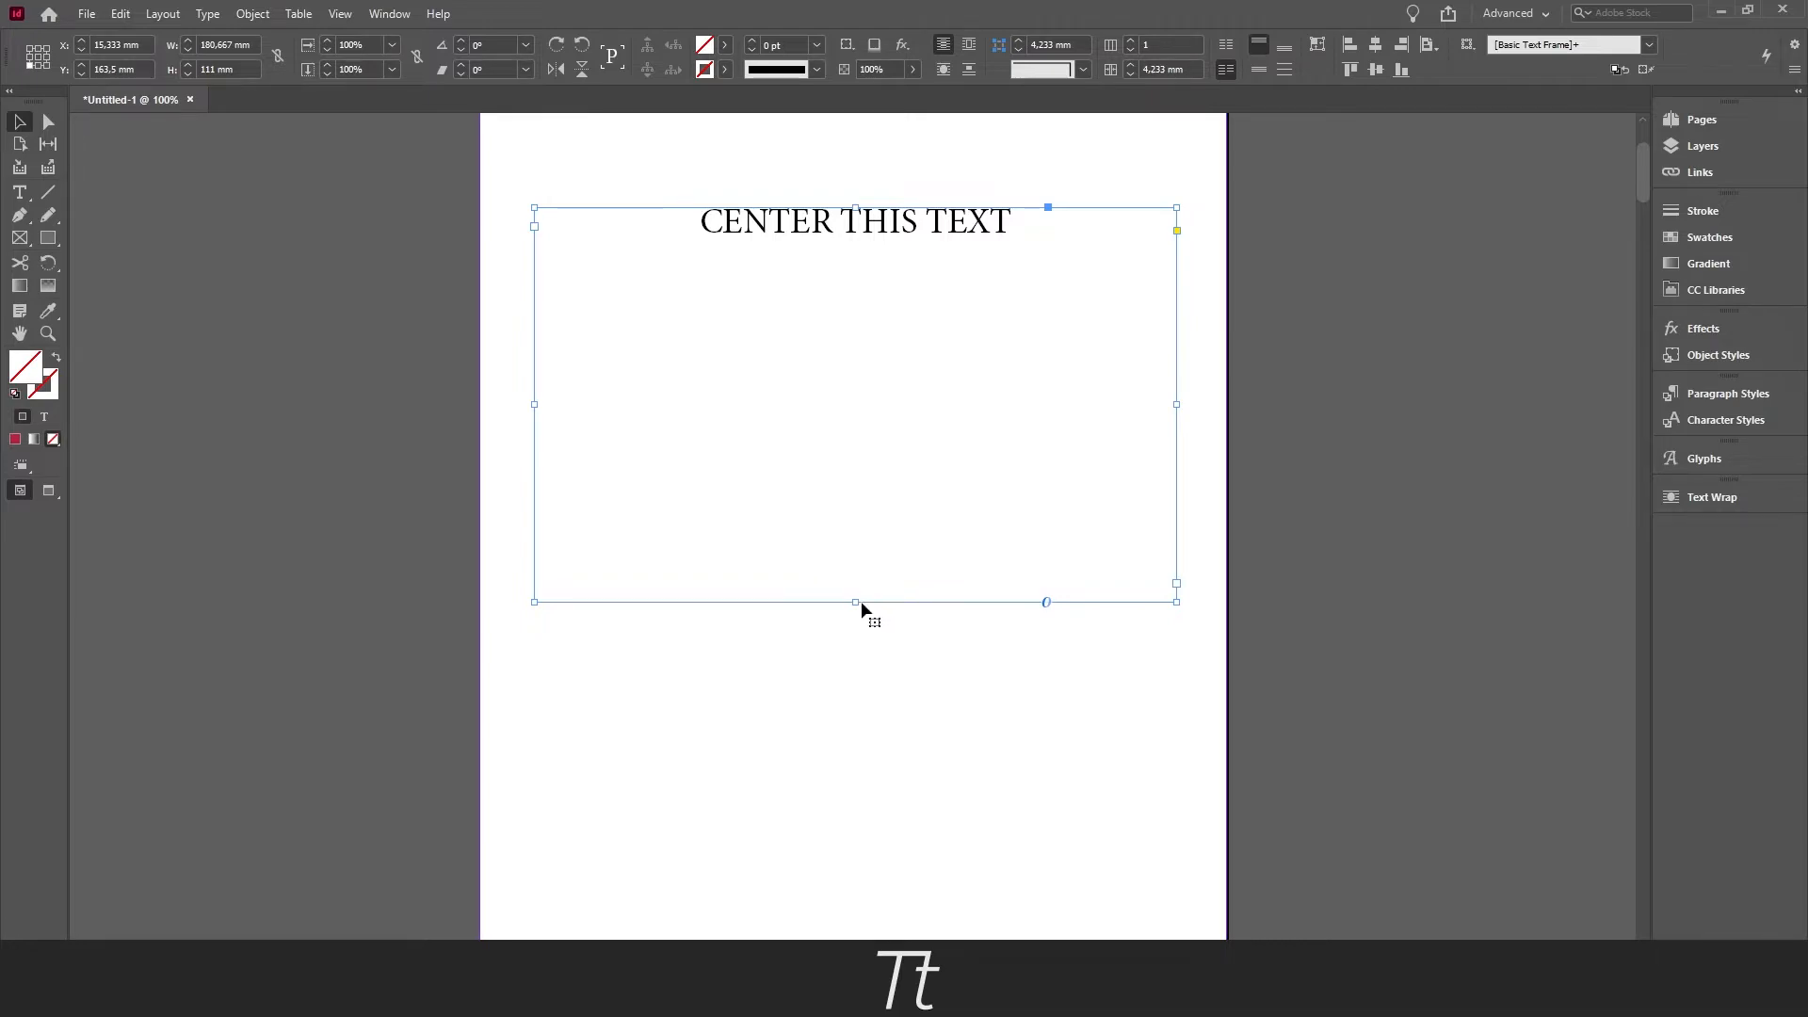
- Stretch the text frame taller by dragging its bottom handle downward
{"action": "left_click_drag", "start_coordinate": [854, 601], "coordinate": [855, 721]}
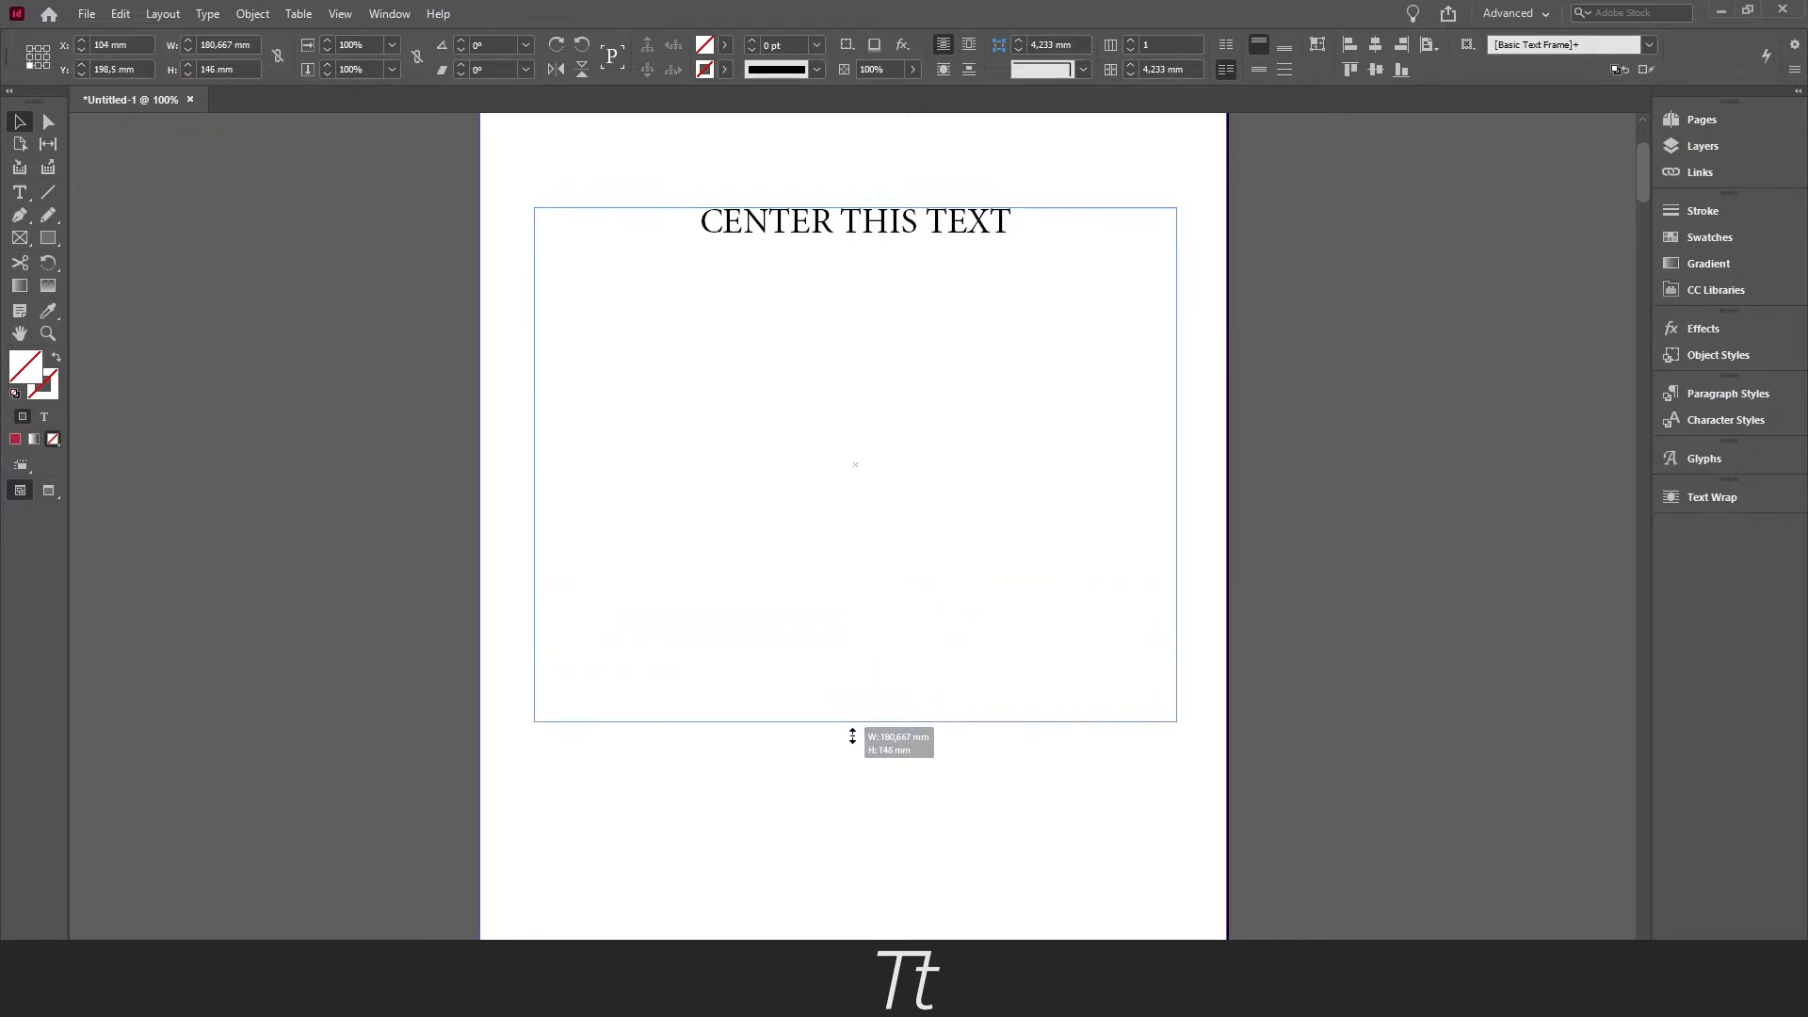
{"action": "left_click_drag", "start_coordinate": [854, 723], "coordinate": [859, 827]}
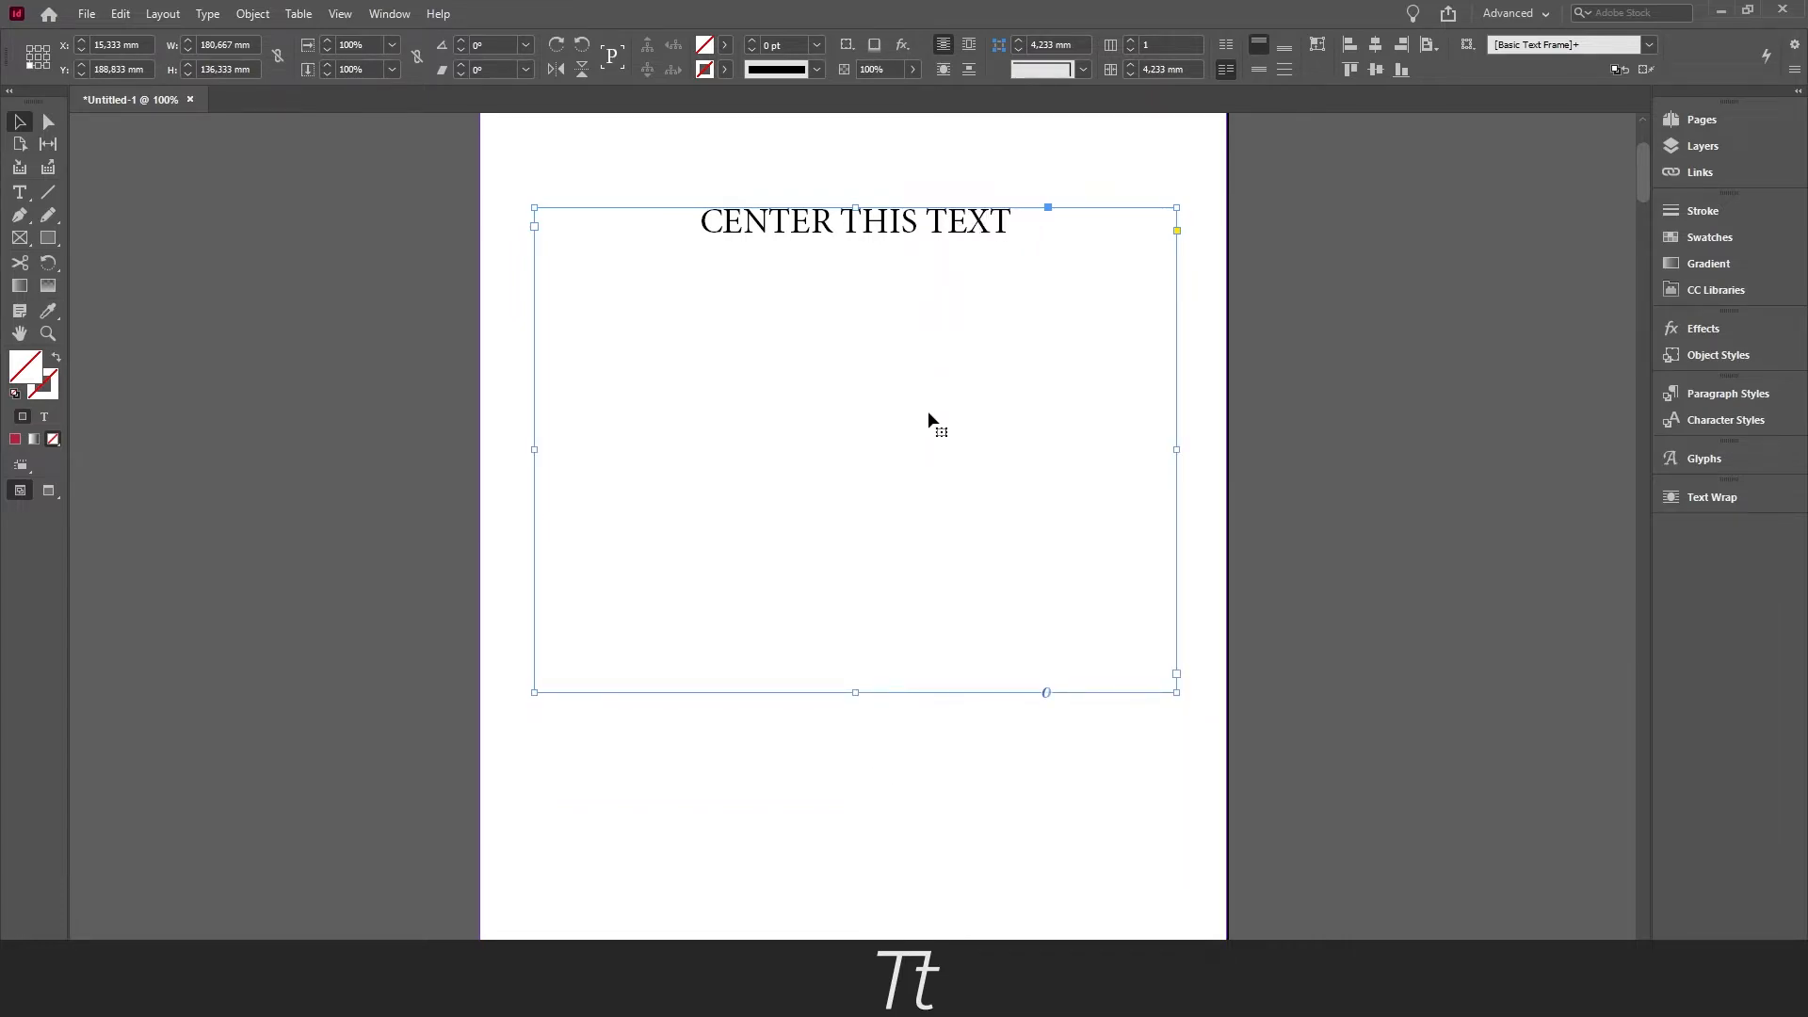
{"action": "key", "text": "ctrl+b"}
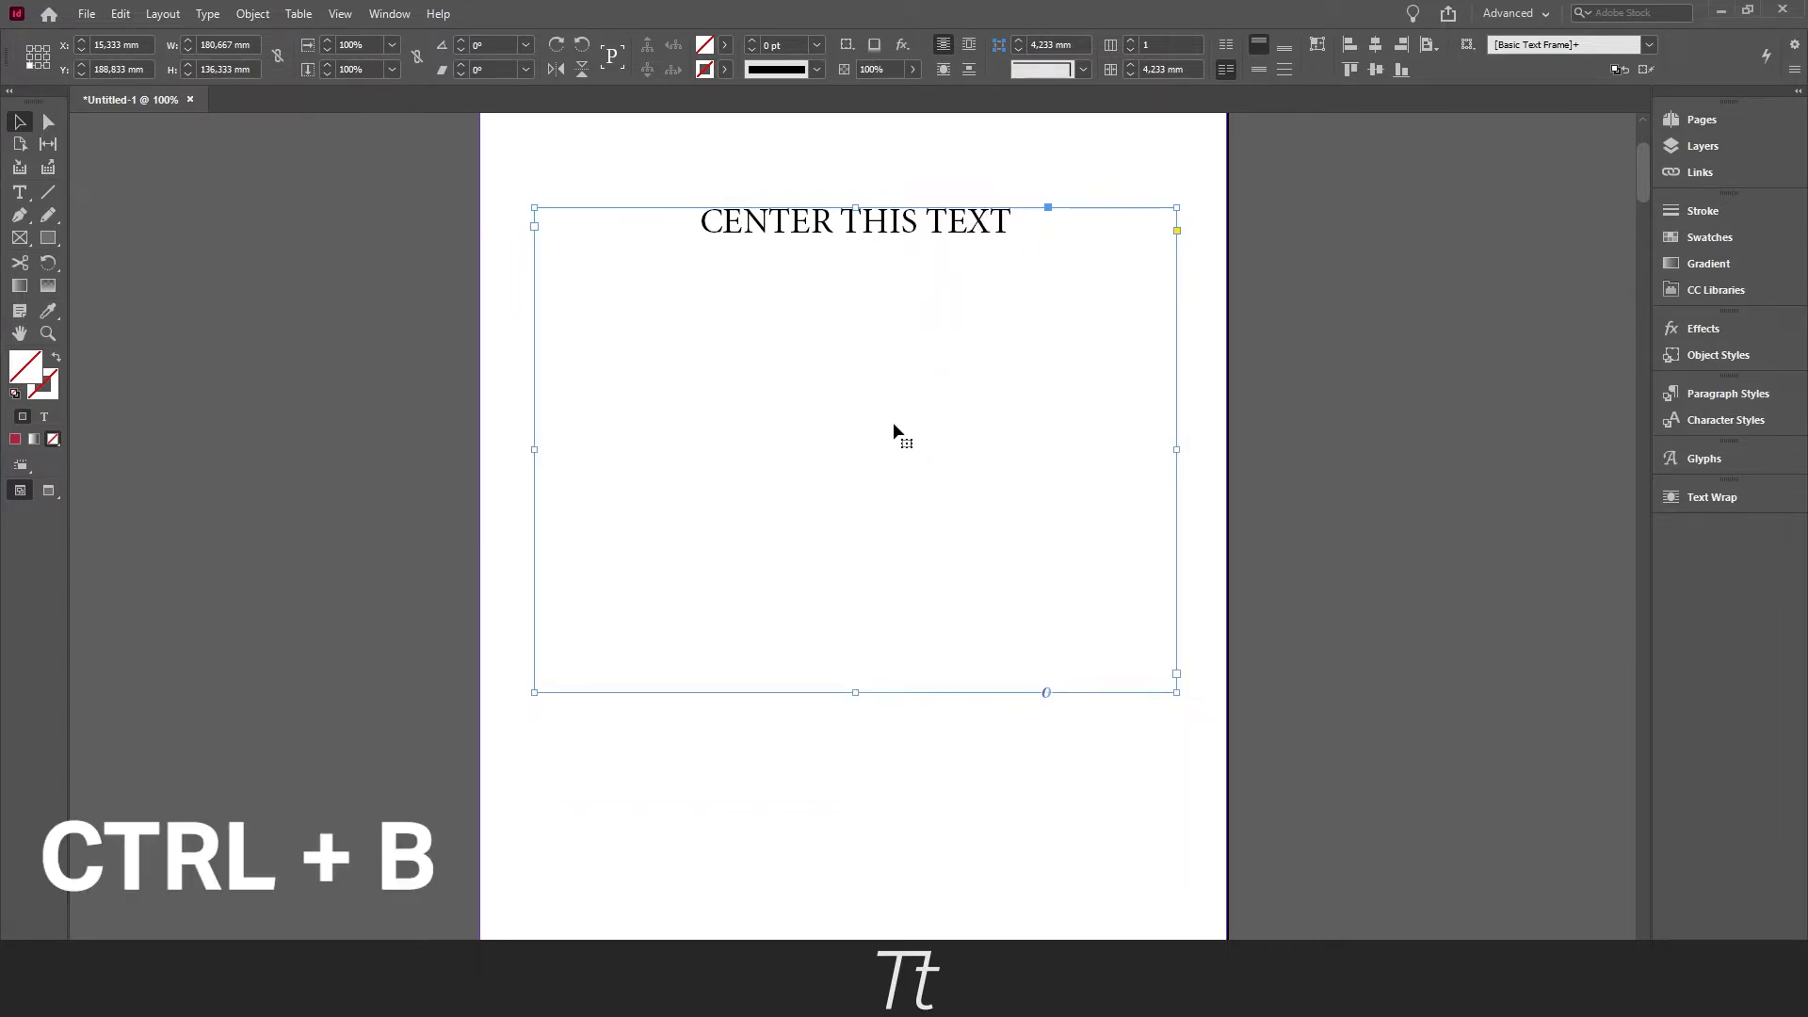
{"action": "key", "text": "ctrl+b"}
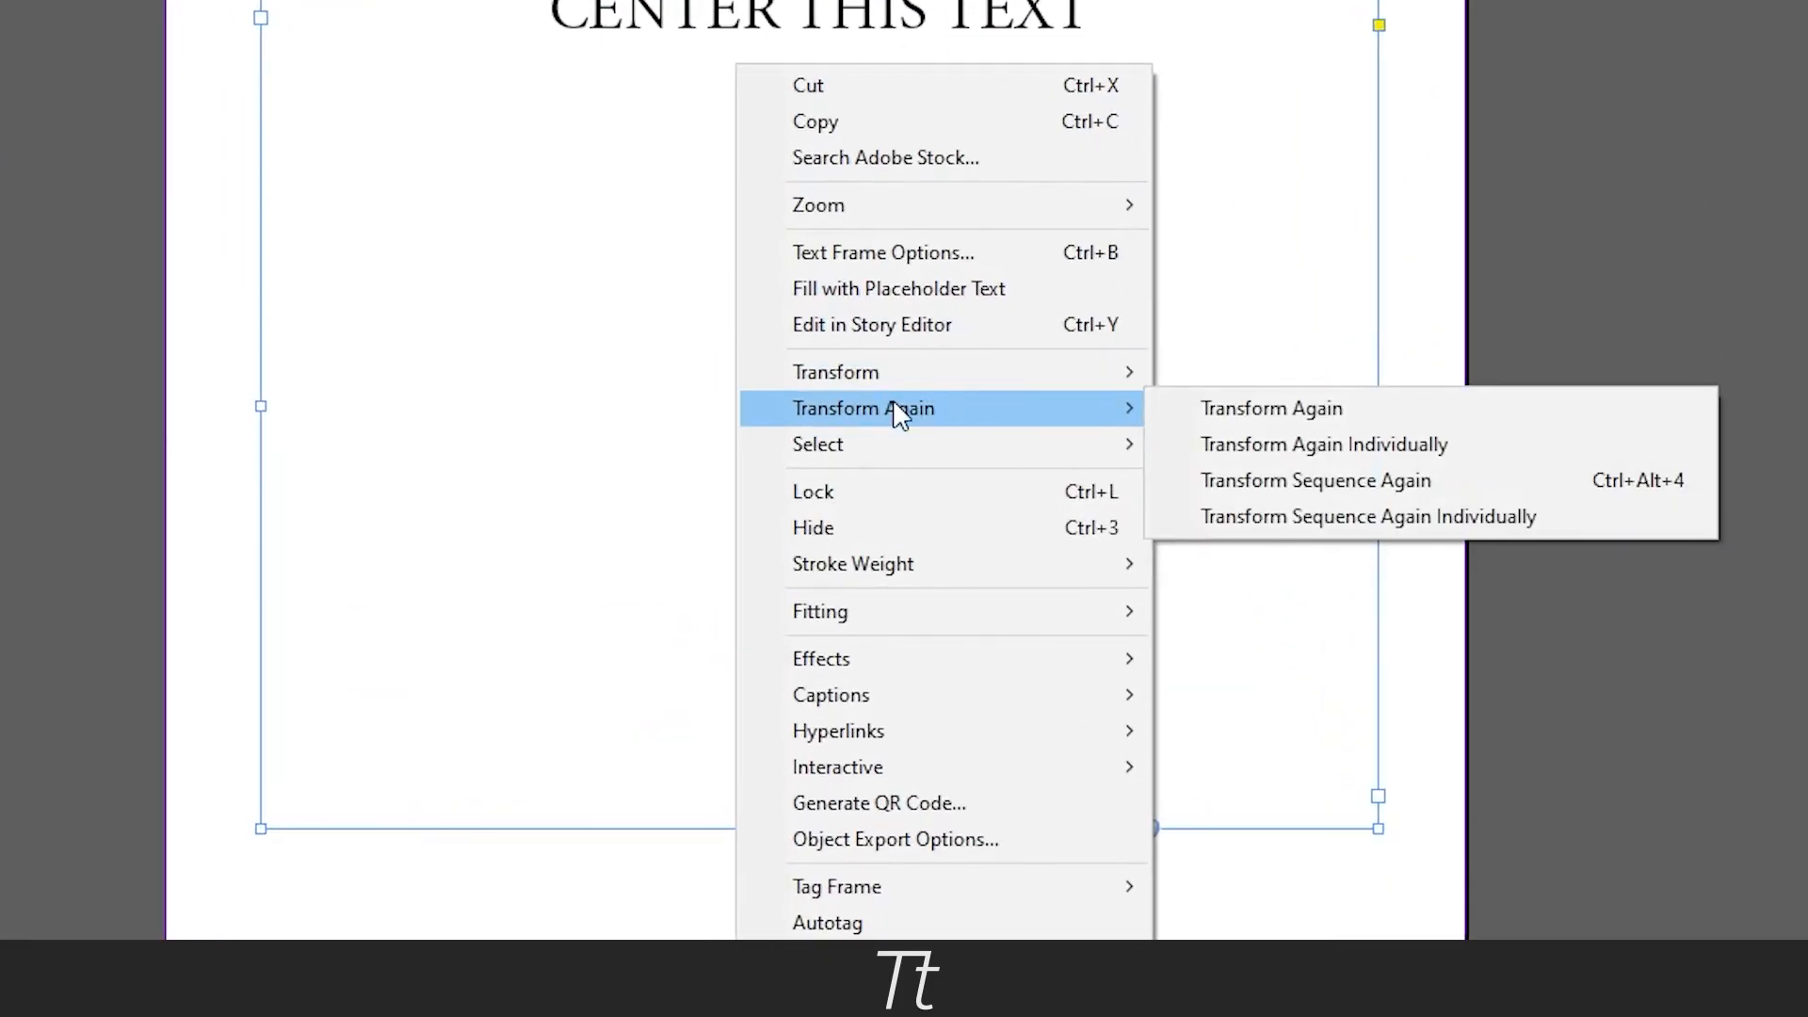
- Set Text Frame Options vertical justification to Center and confirm
{"action": "left_click", "coordinate": [883, 253]}
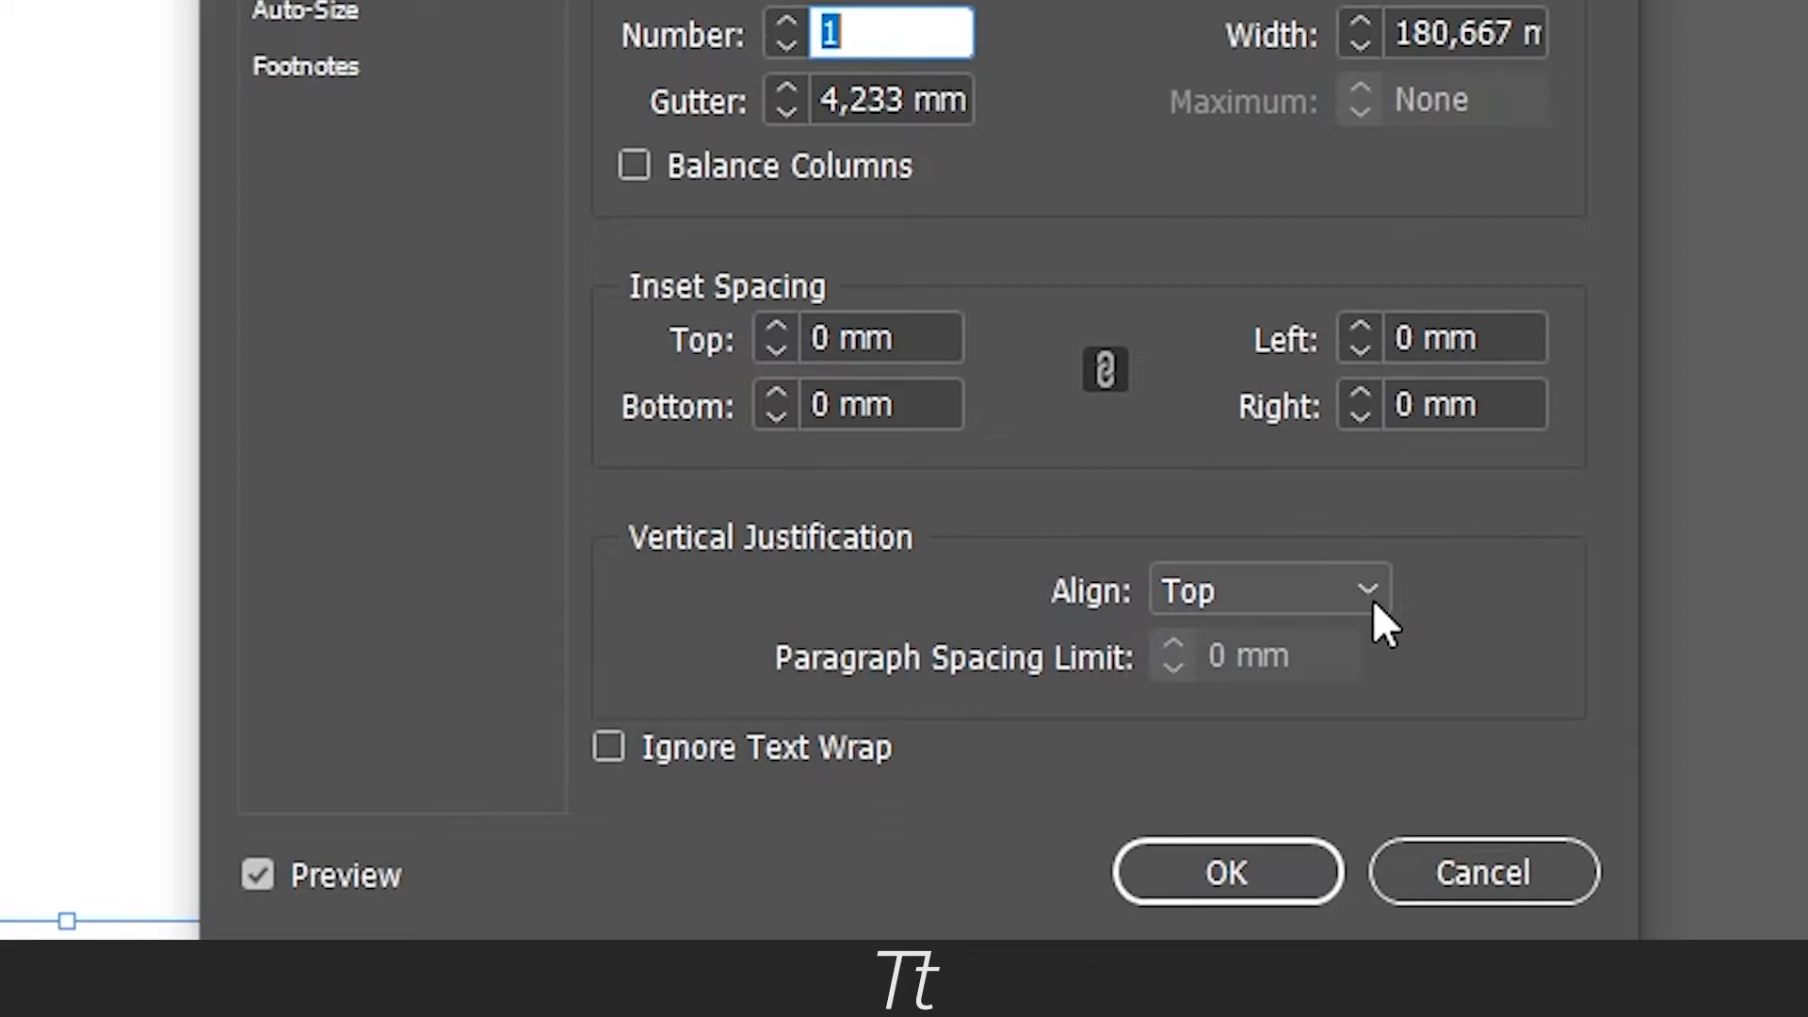
{"action": "left_click", "coordinate": [1269, 590]}
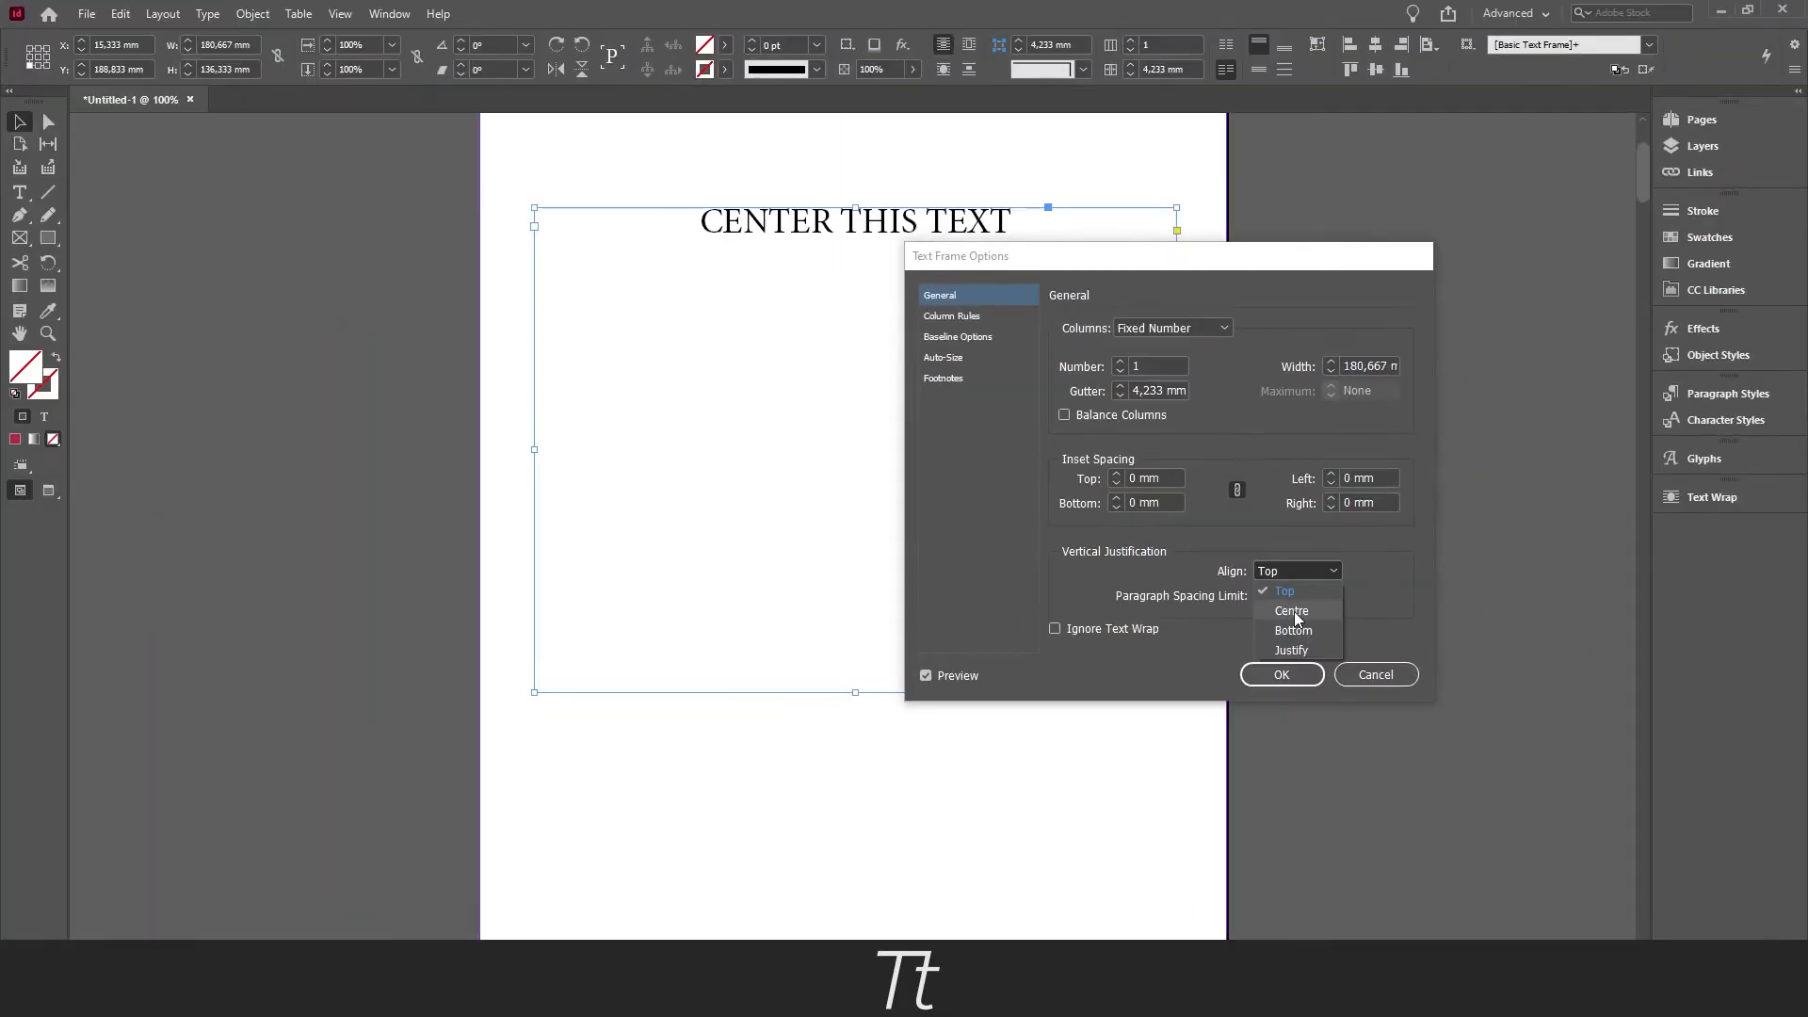
{"action": "left_click", "coordinate": [1291, 610]}
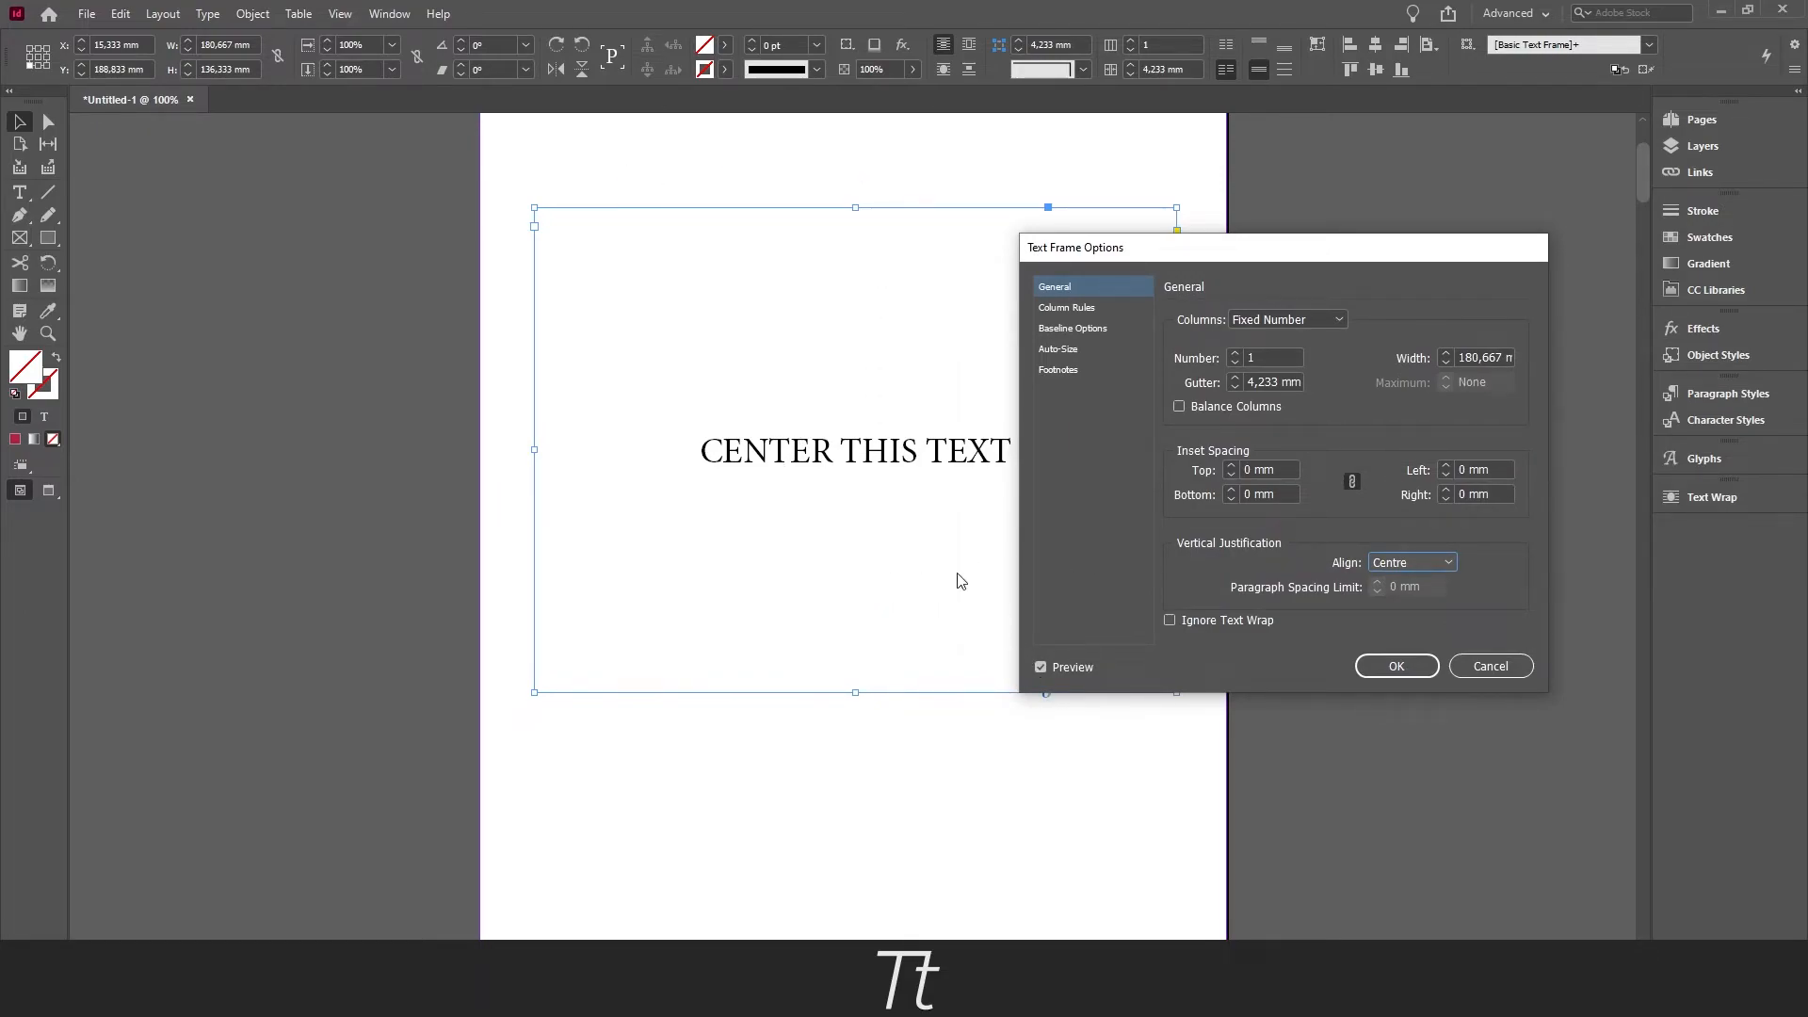
{"action": "left_click", "coordinate": [1396, 666]}
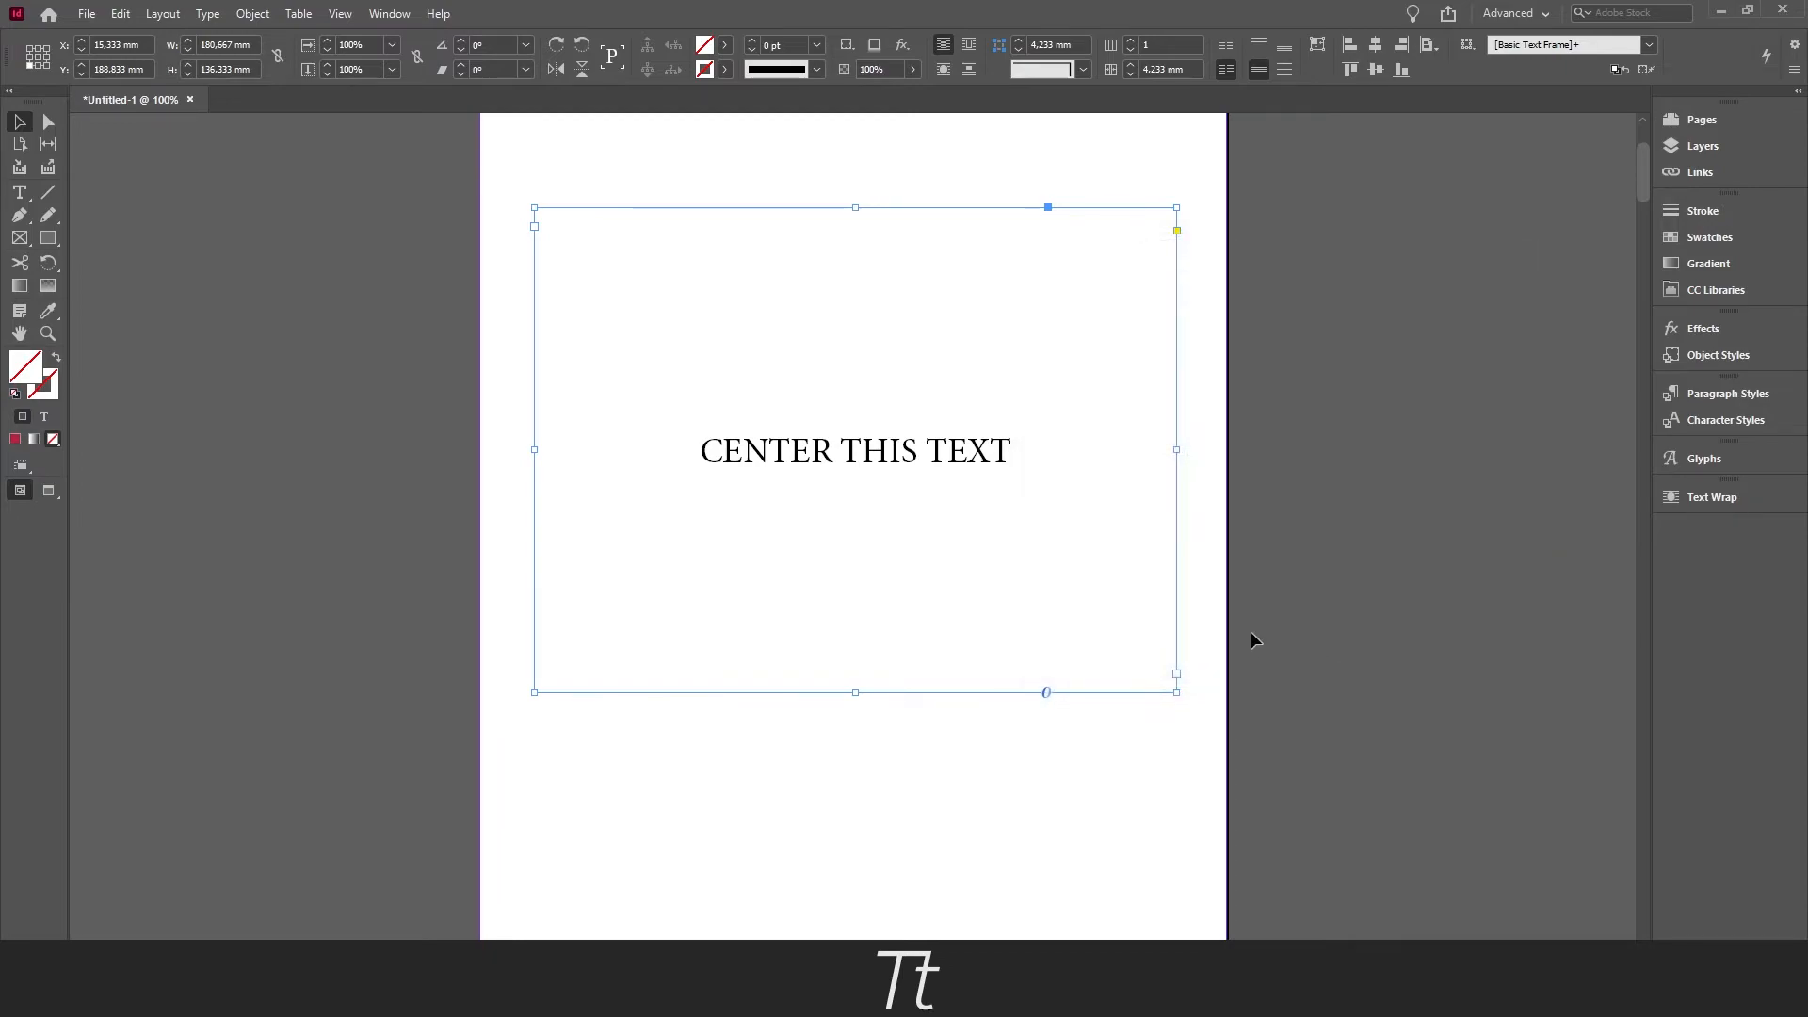
{"action": "mouse_move", "coordinate": [1245, 637]}
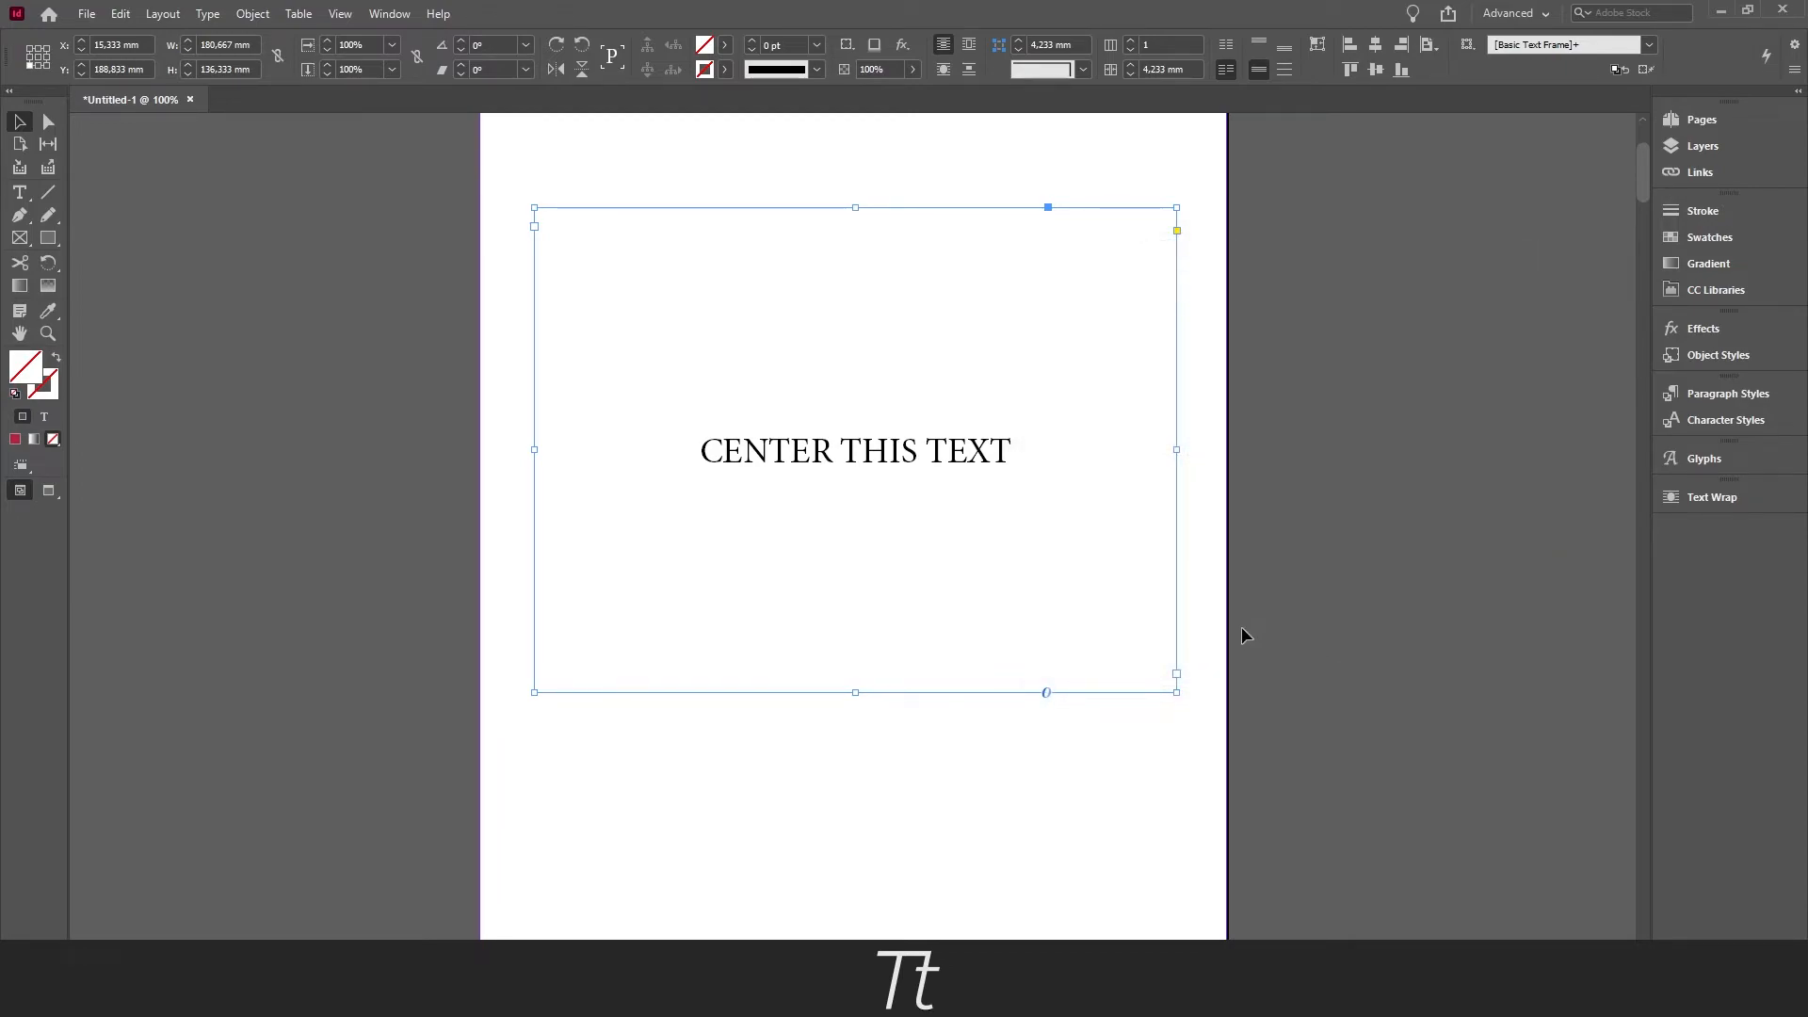
{"action": "mouse_move", "coordinate": [1159, 588]}
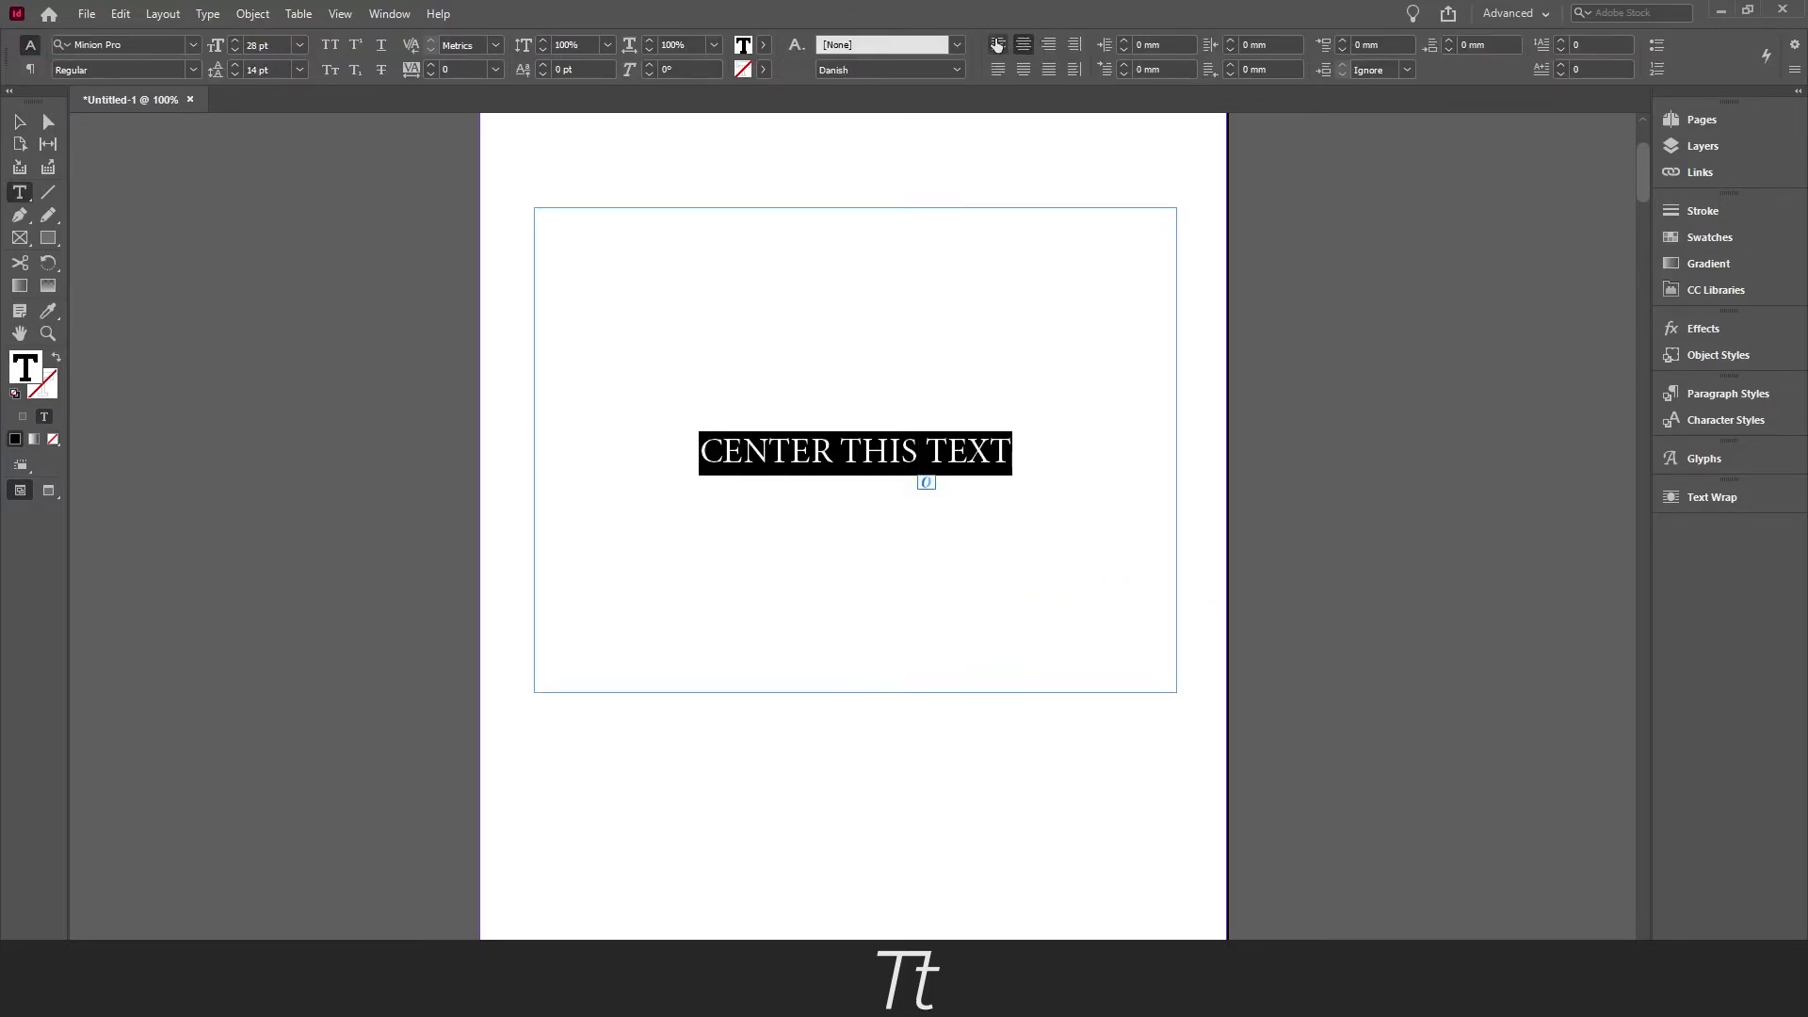
- Switch the paragraph to Align Left while it stays vertically centred
{"action": "left_click", "coordinate": [998, 46]}
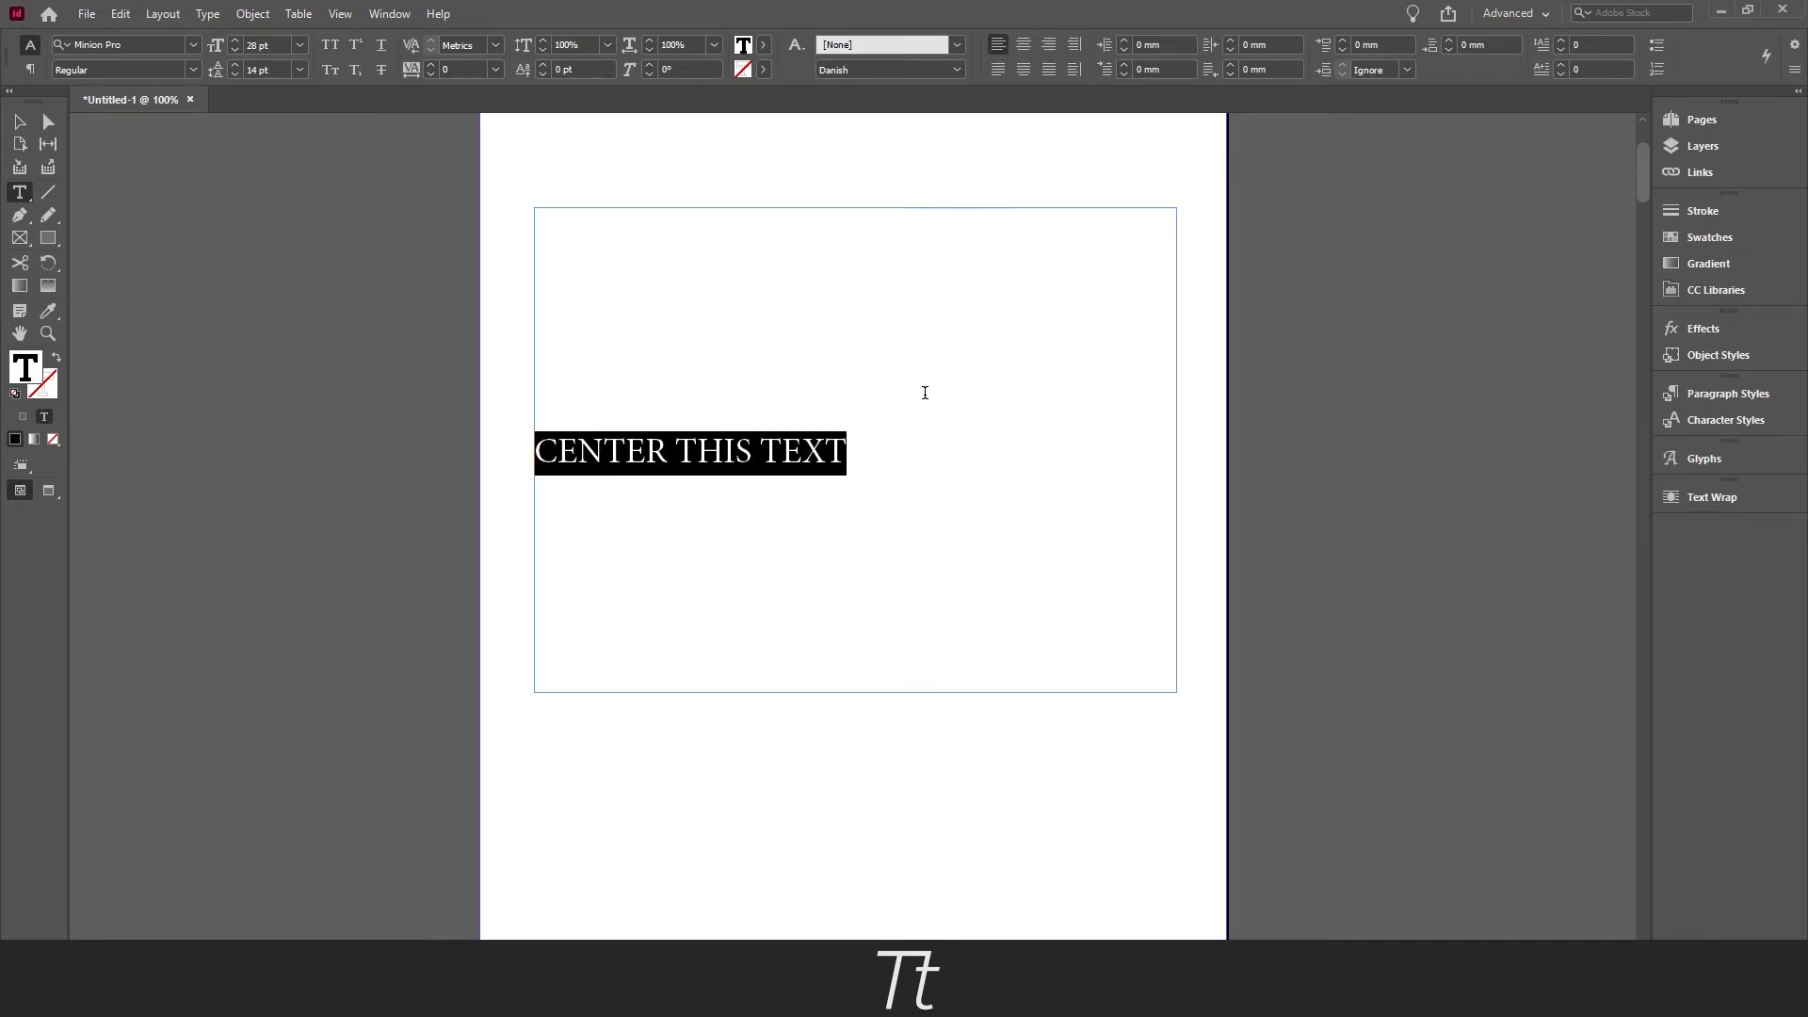
{"action": "mouse_move", "coordinate": [829, 314]}
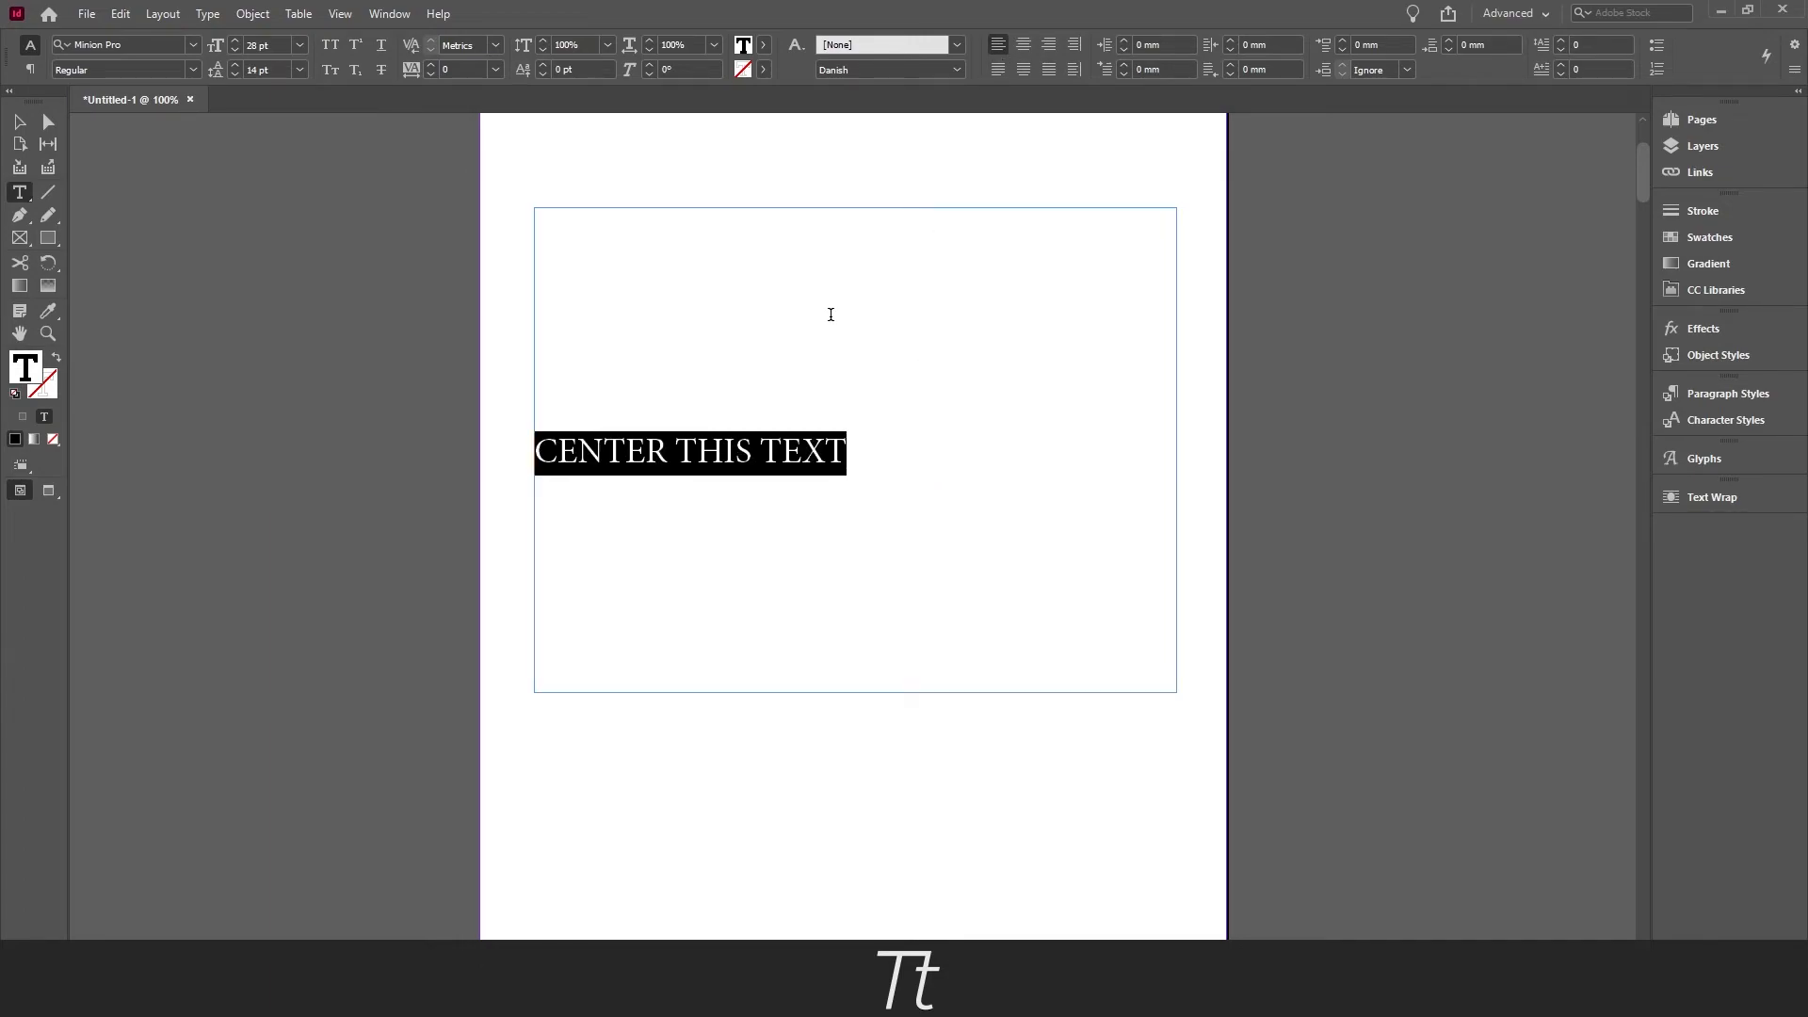